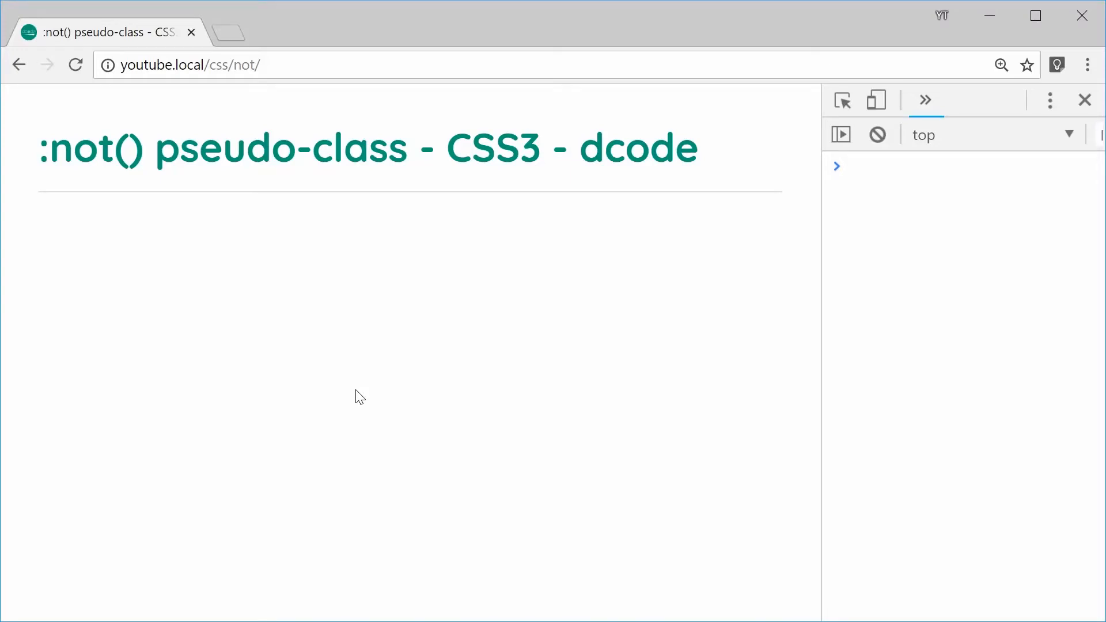
mouse_move(121, 274)
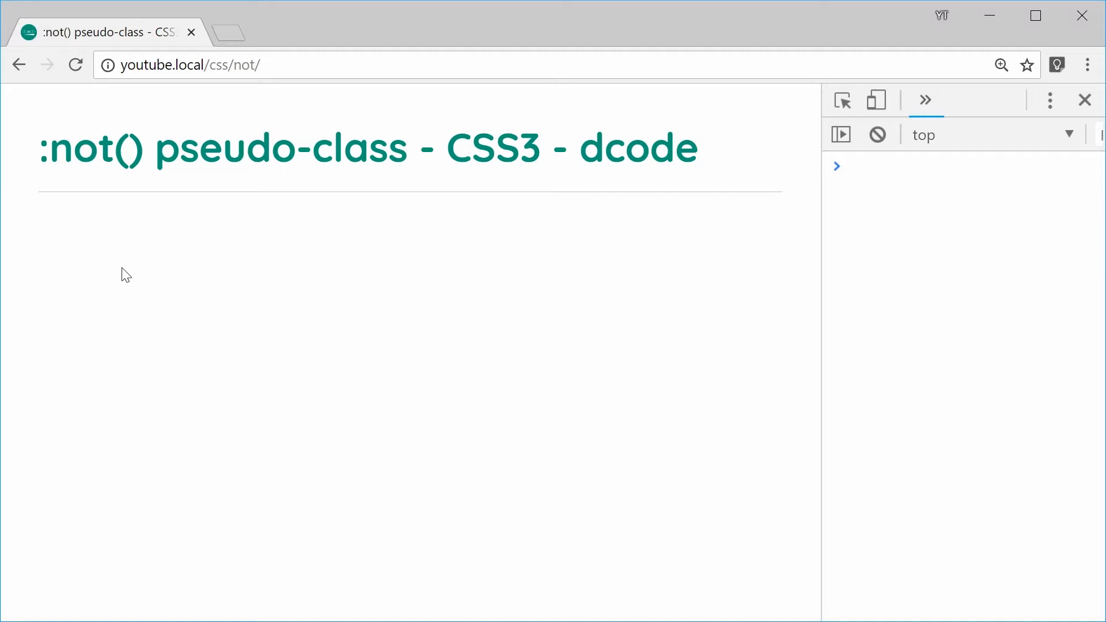
mouse_move(344, 303)
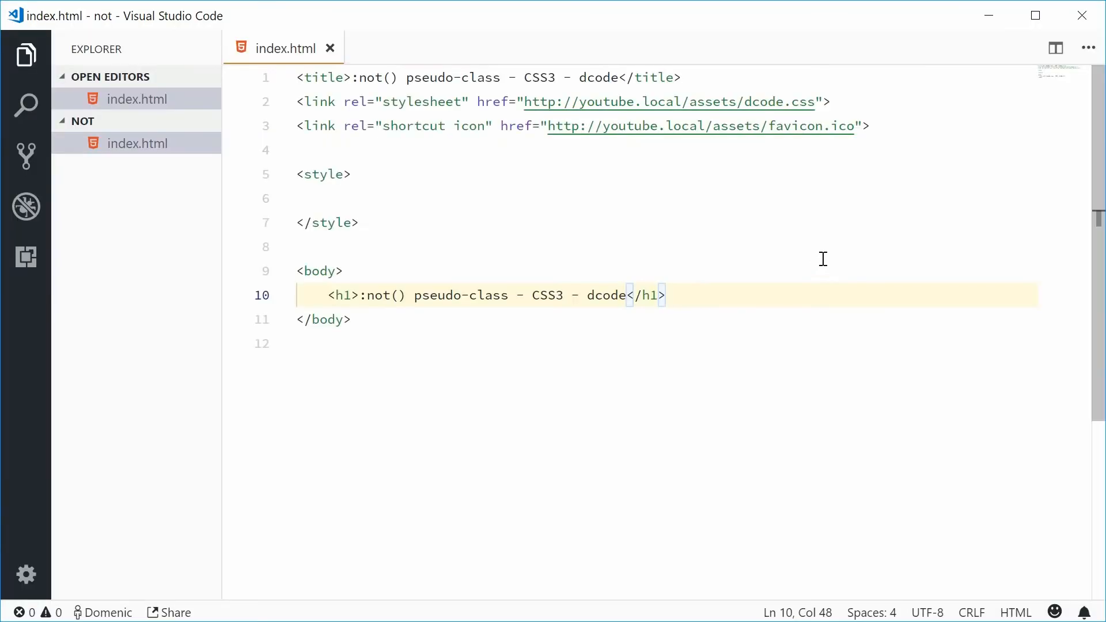
mouse_move(794, 290)
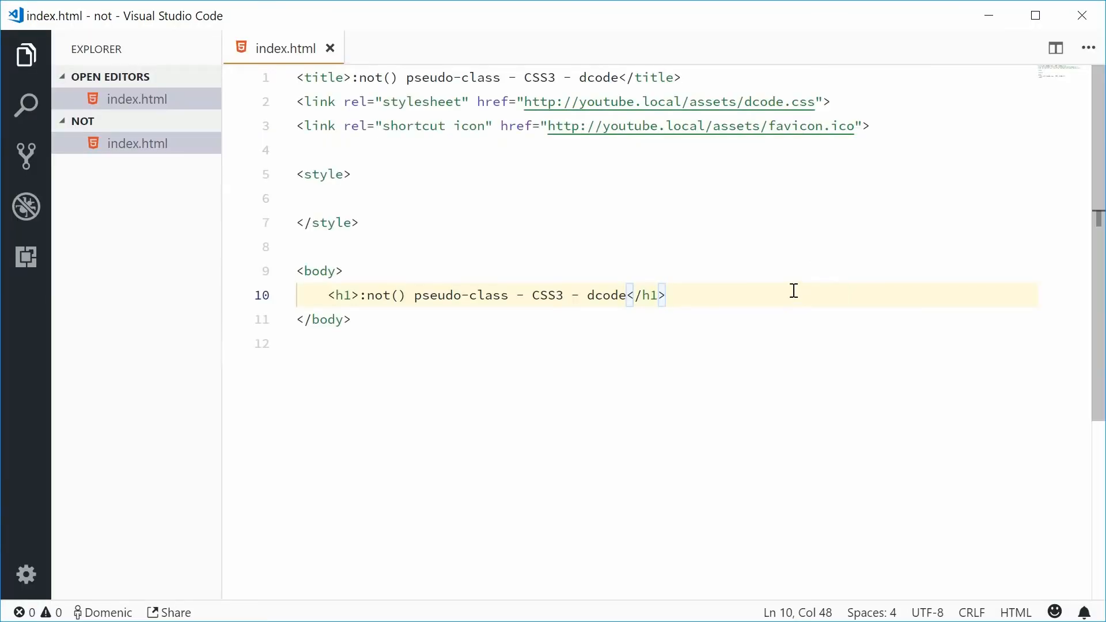
mouse_move(706, 333)
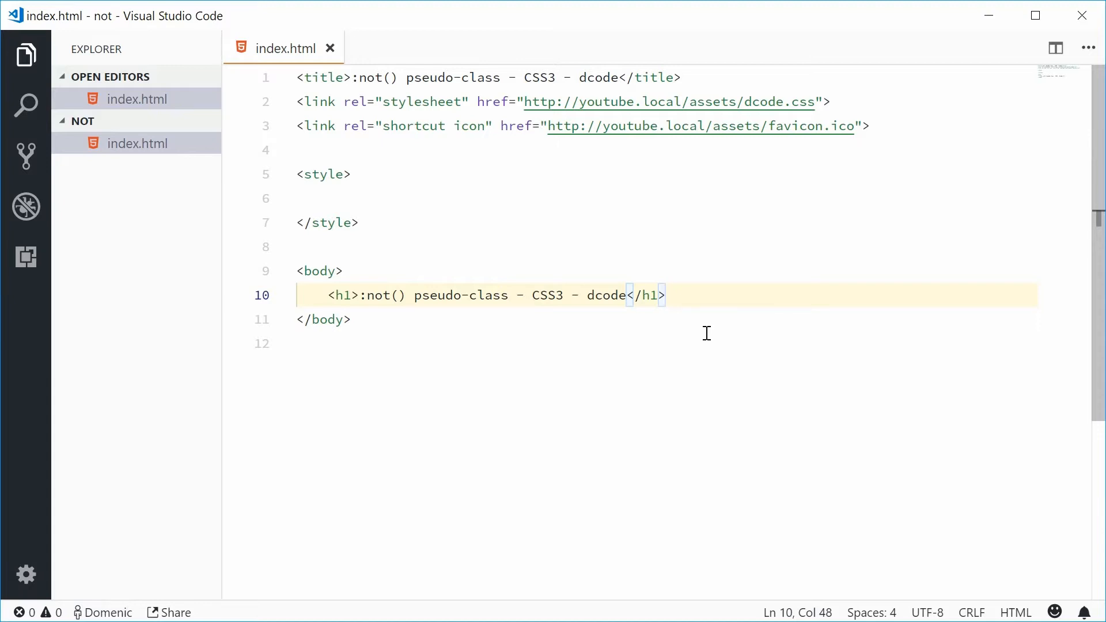
Begin a <div class="box"> line below the heading, then return to the heading line's end.
key(Enter)
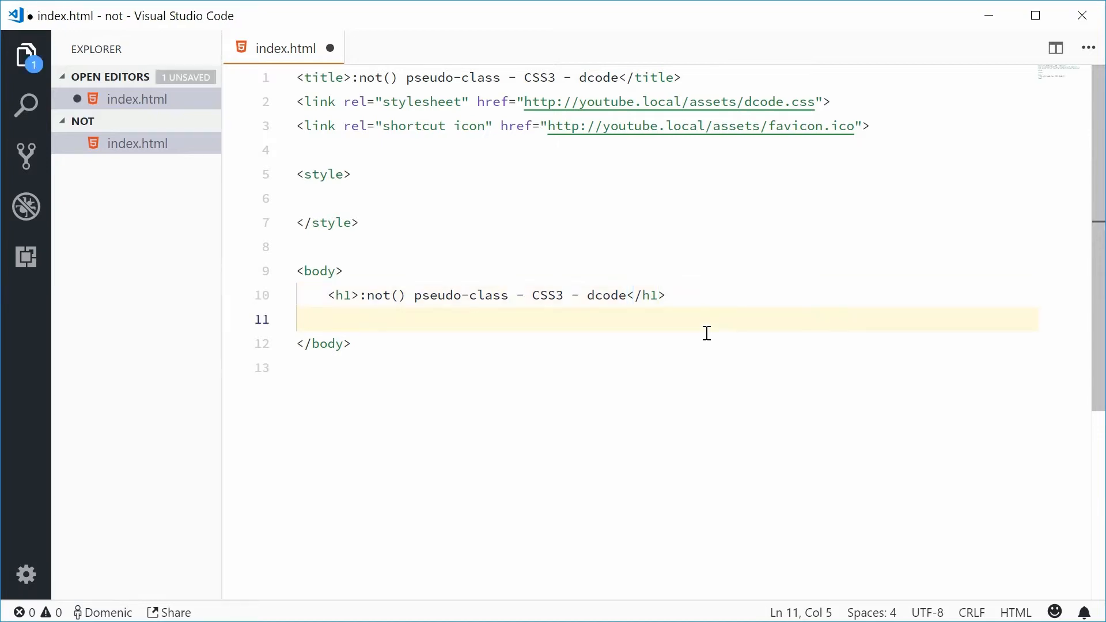
text(<div class="box"></div>)
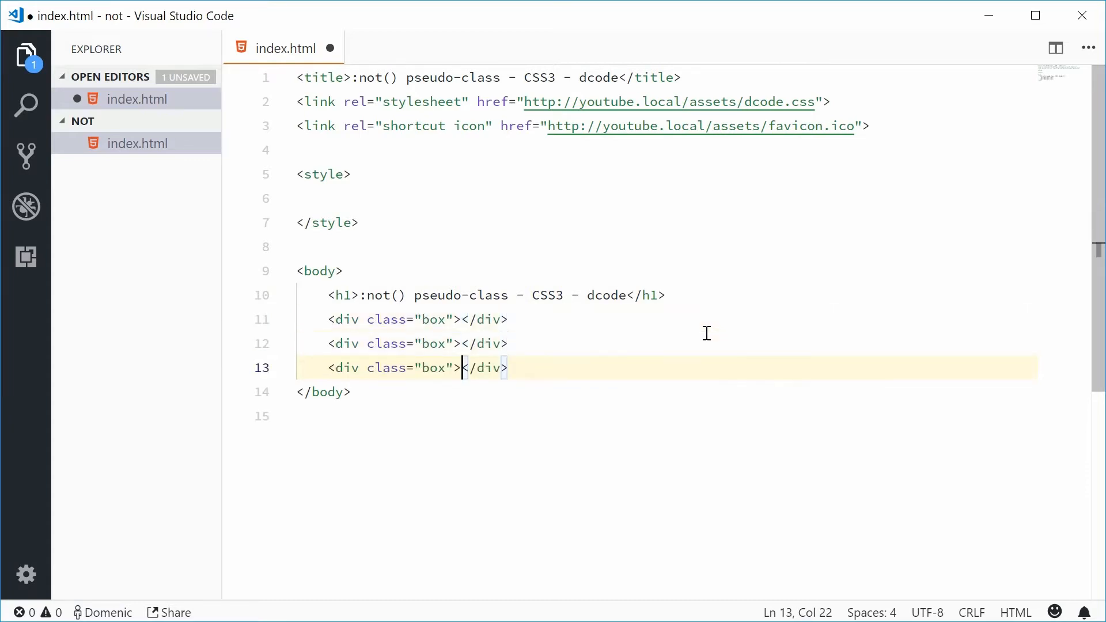
click(665, 294)
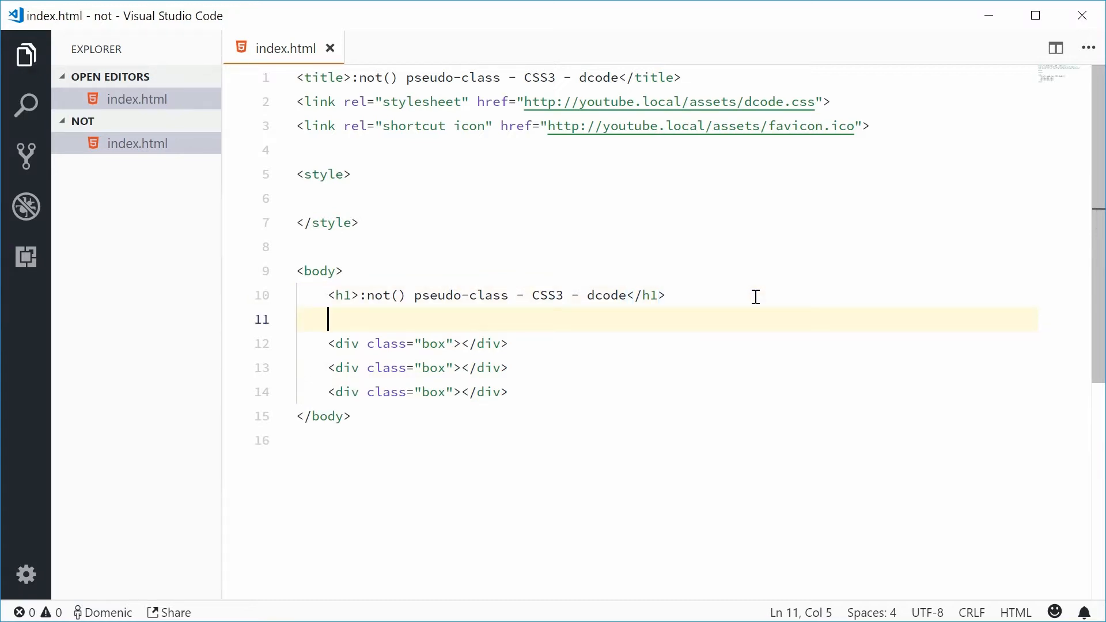
Write a .box rule with width 100px, height 100px and margin 10px in the style block.
double_click(433, 343)
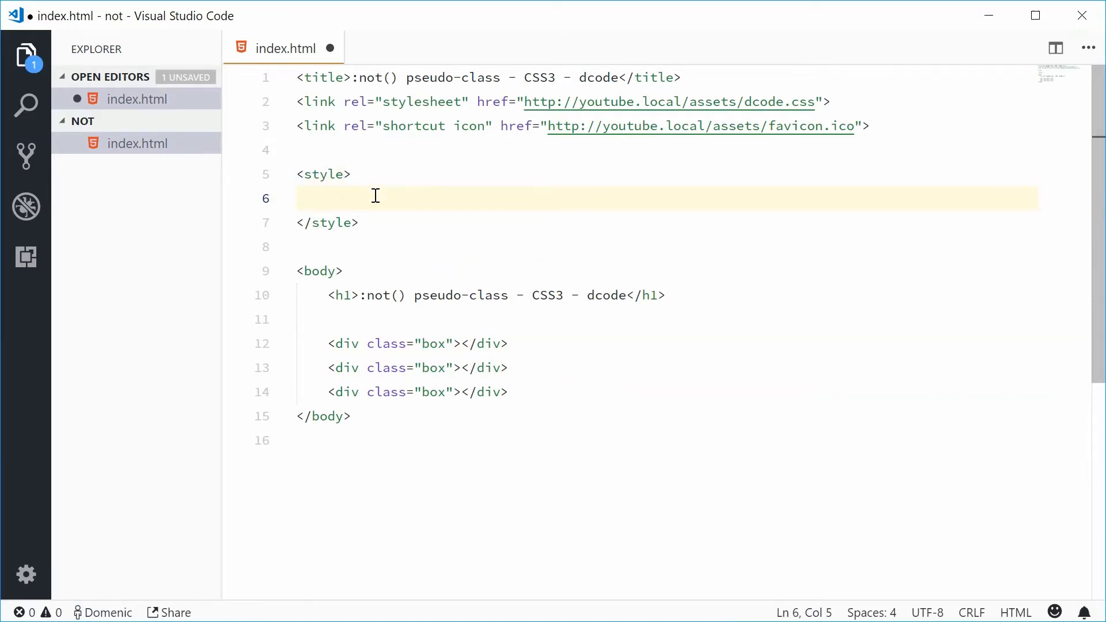
text(.box)
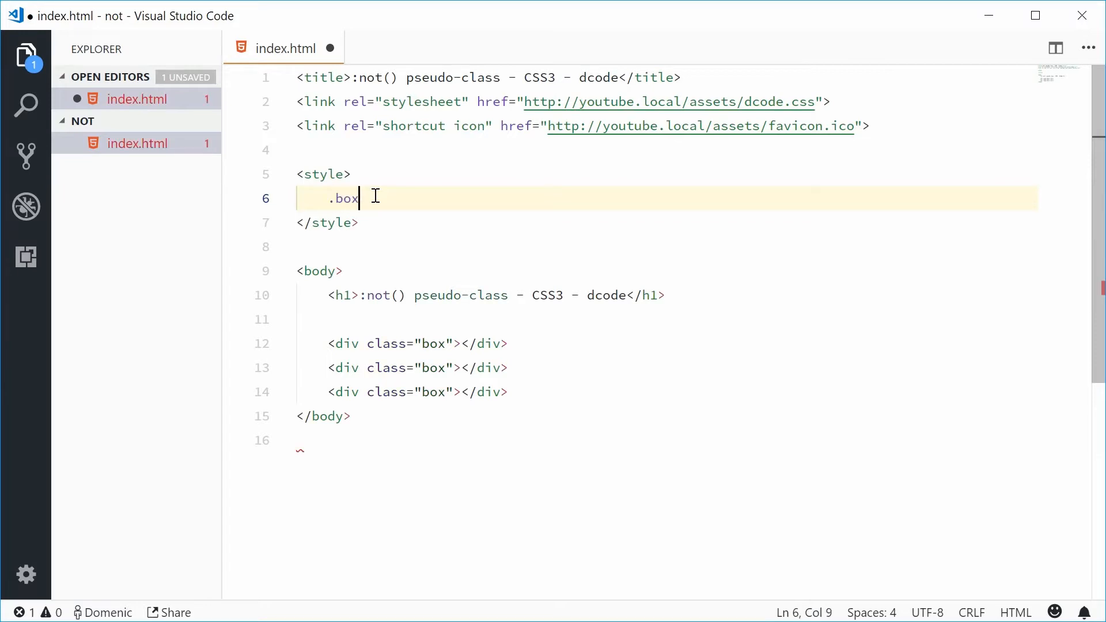
text({)
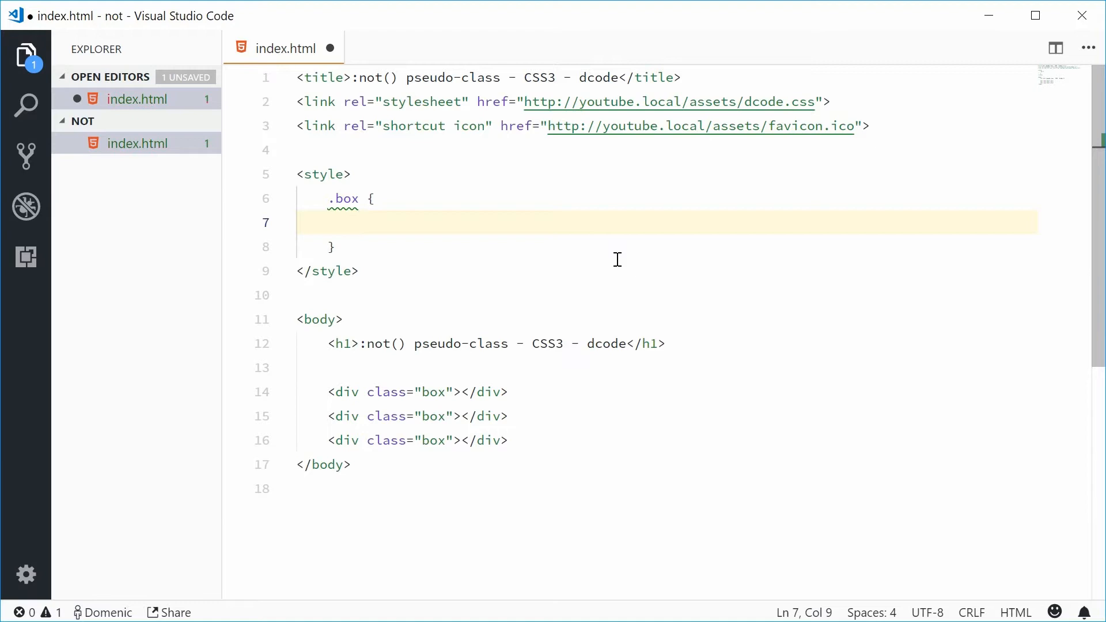
text(width: 10)
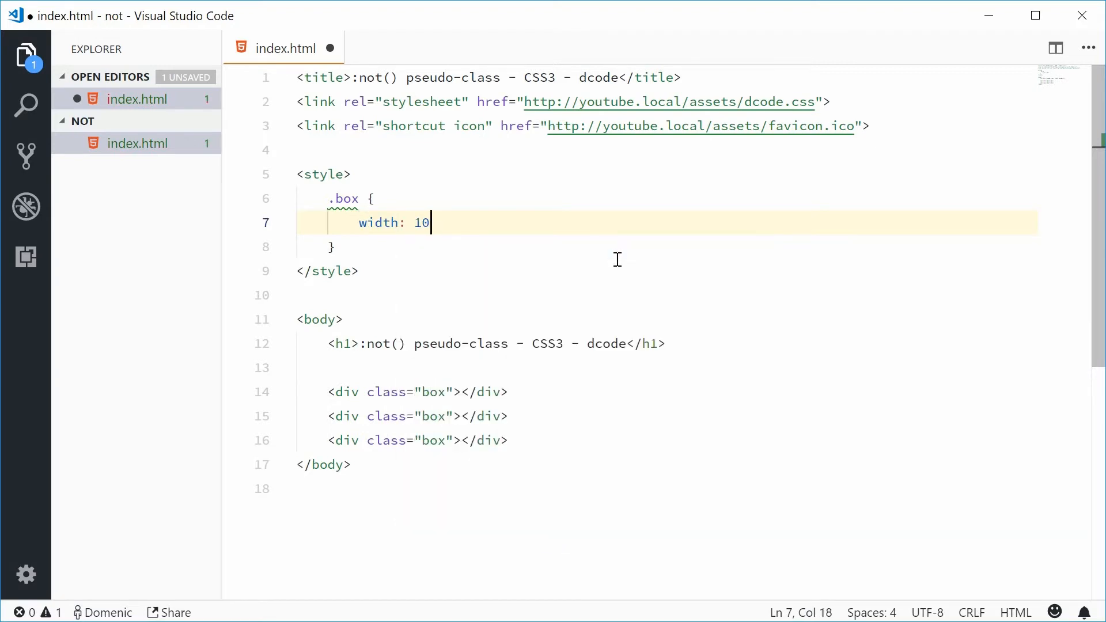
text(0px;)
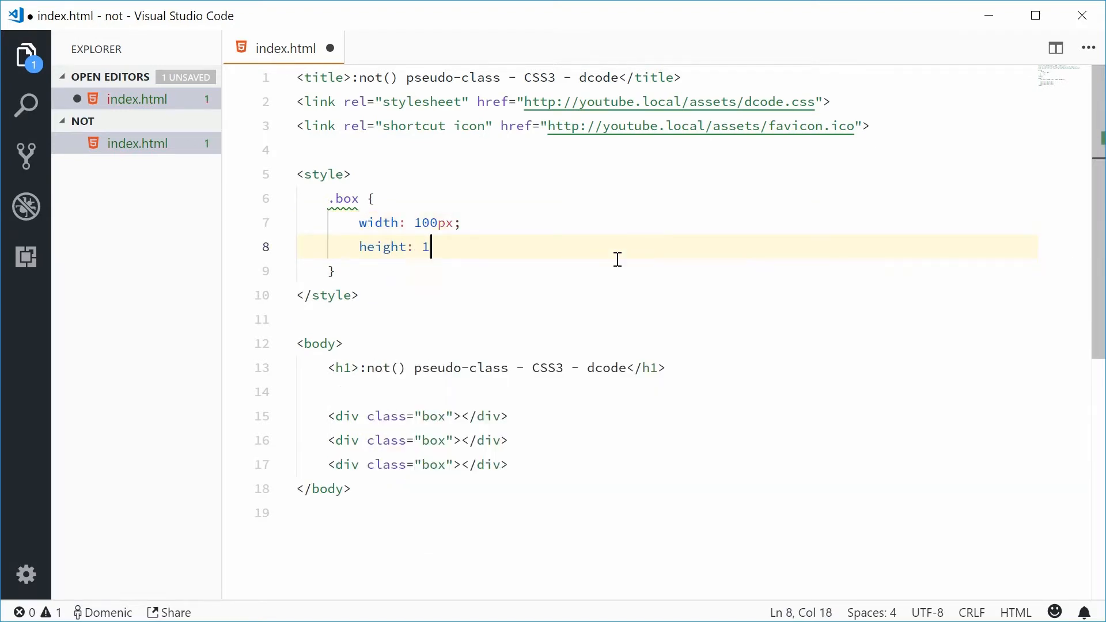
text(00px;)
text(border: 3px solid blue;)
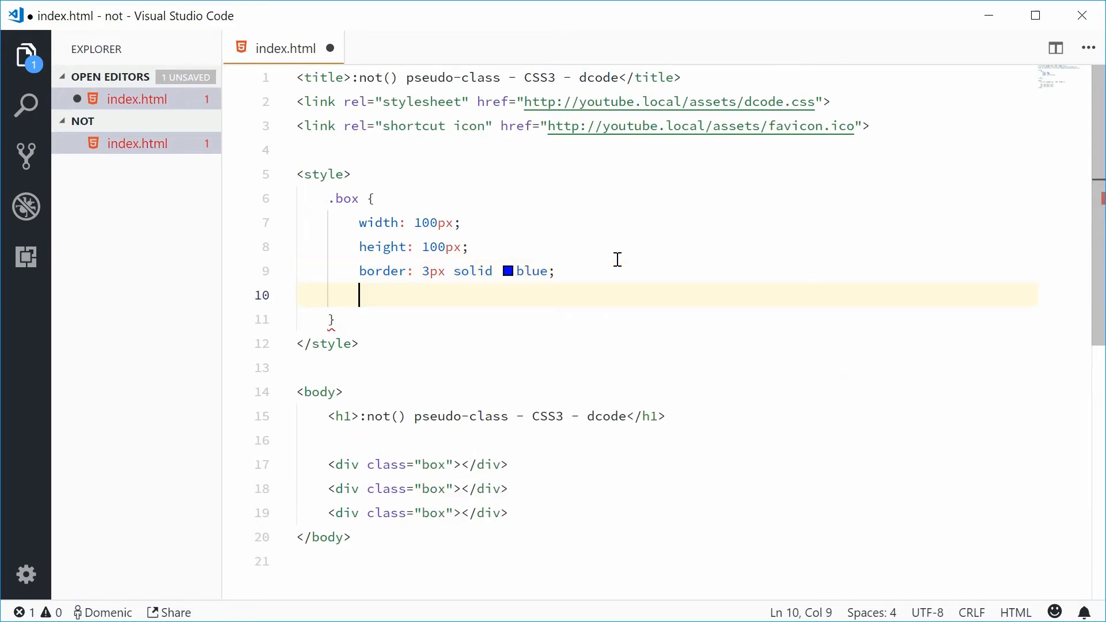
text(margin: 10)
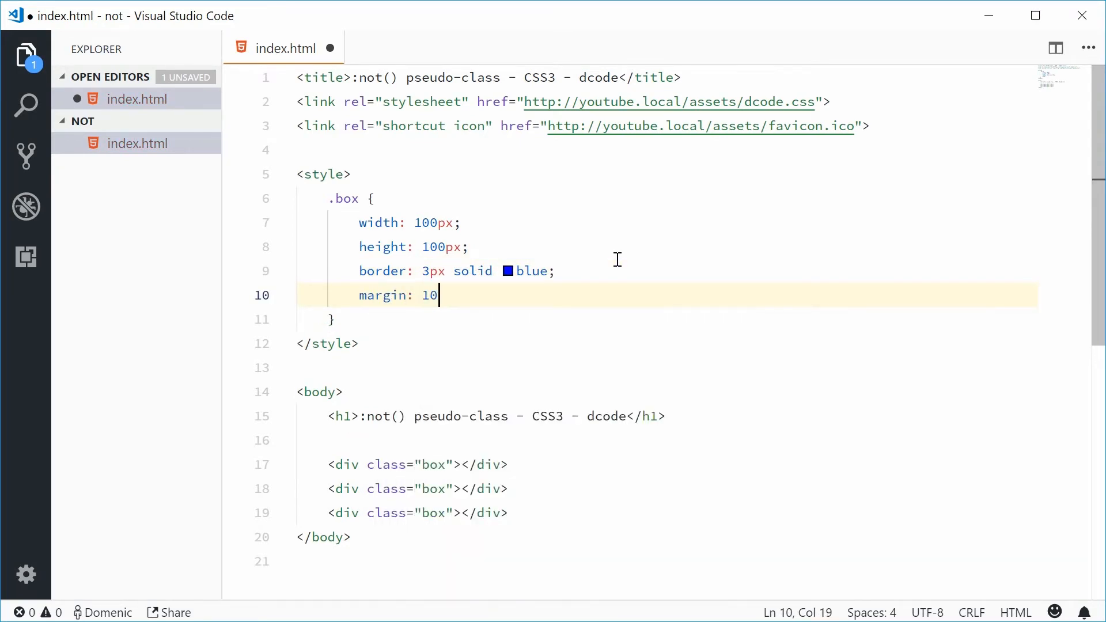
text(px;)
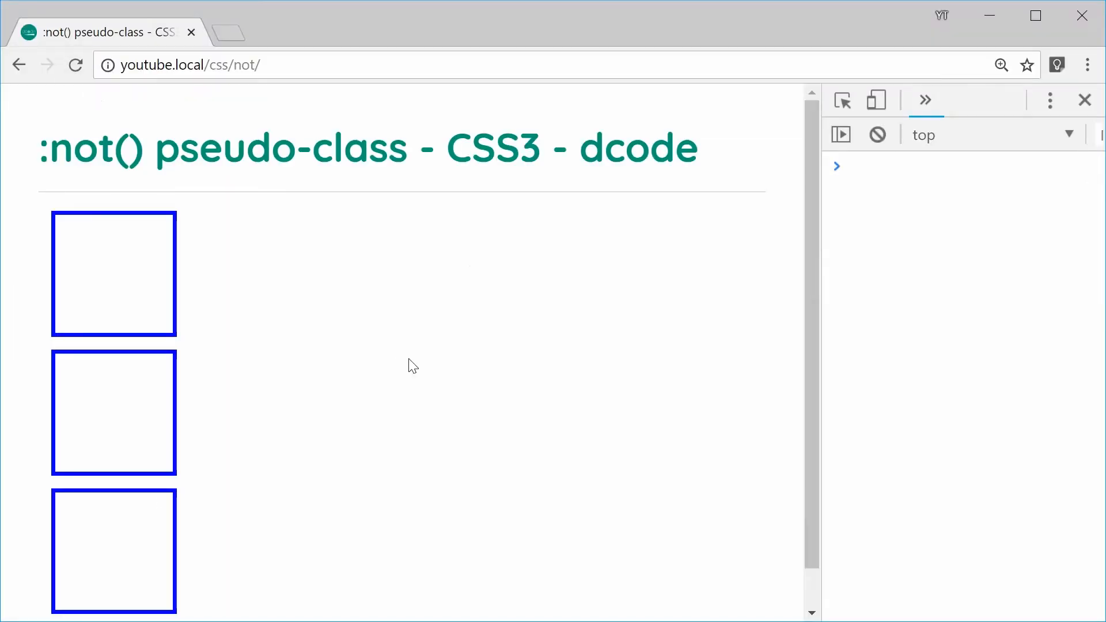
mouse_move(419, 369)
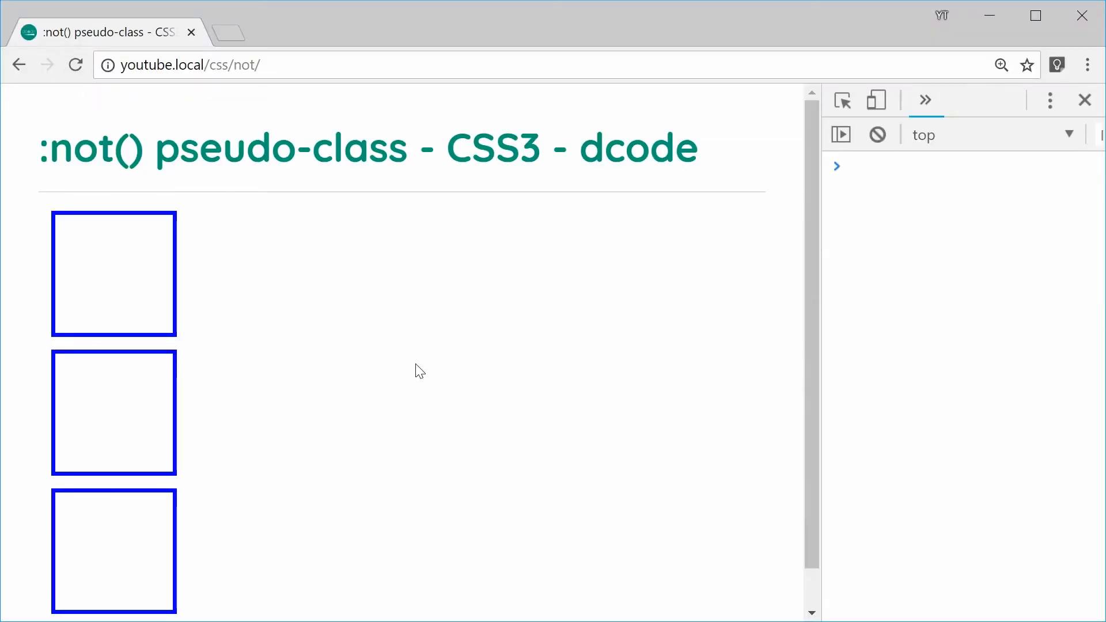
mouse_move(365, 385)
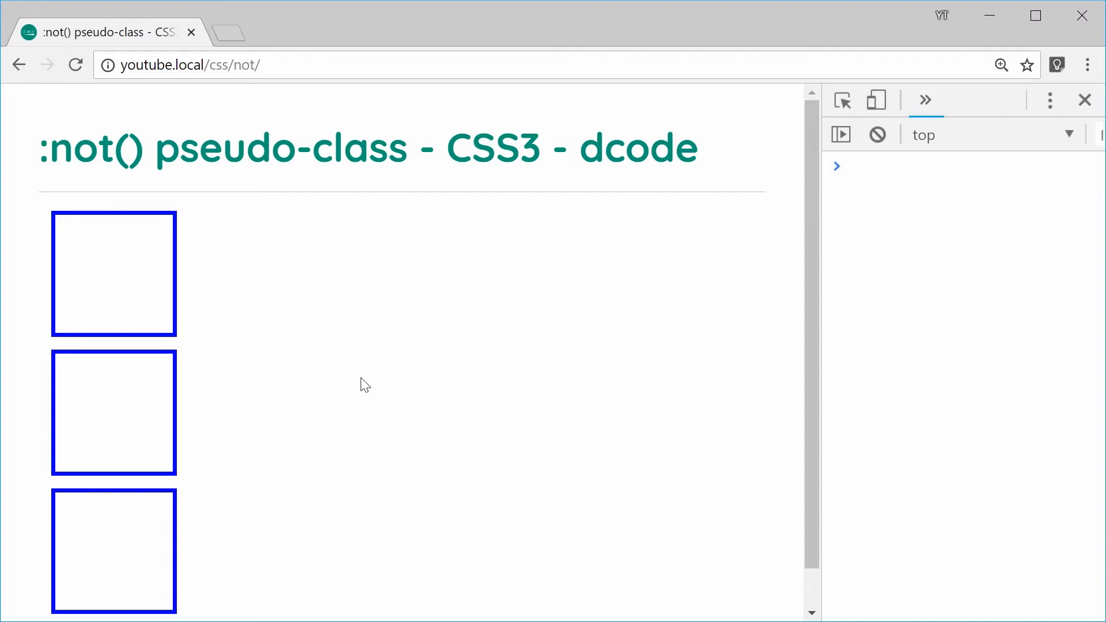
mouse_move(455, 424)
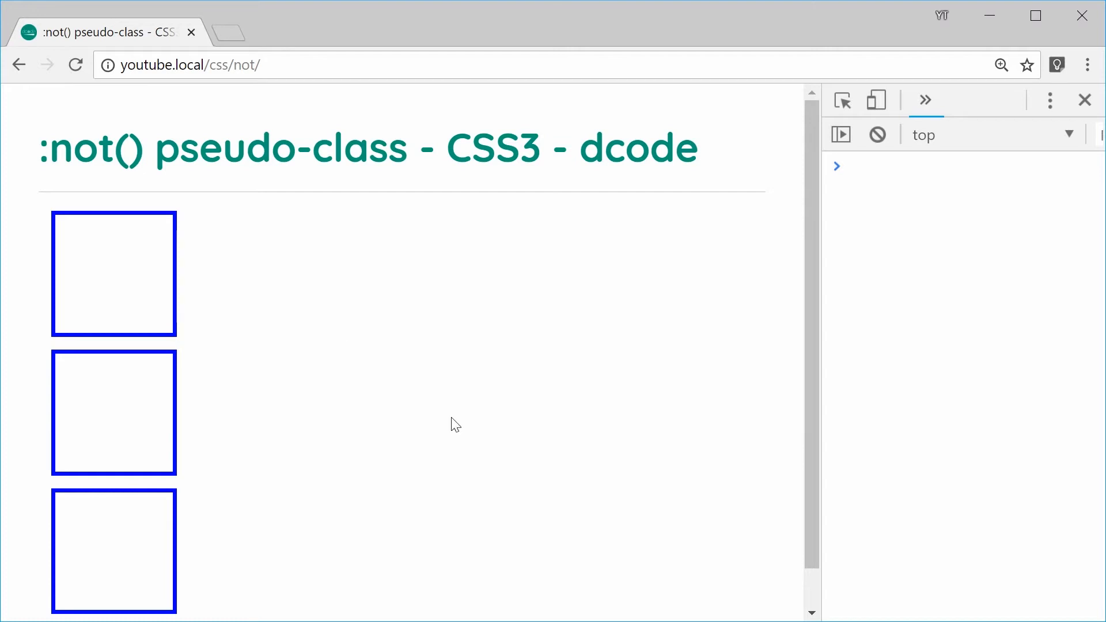
Highlight the :not() text in the page heading, then clear the selection.
double_click(89, 148)
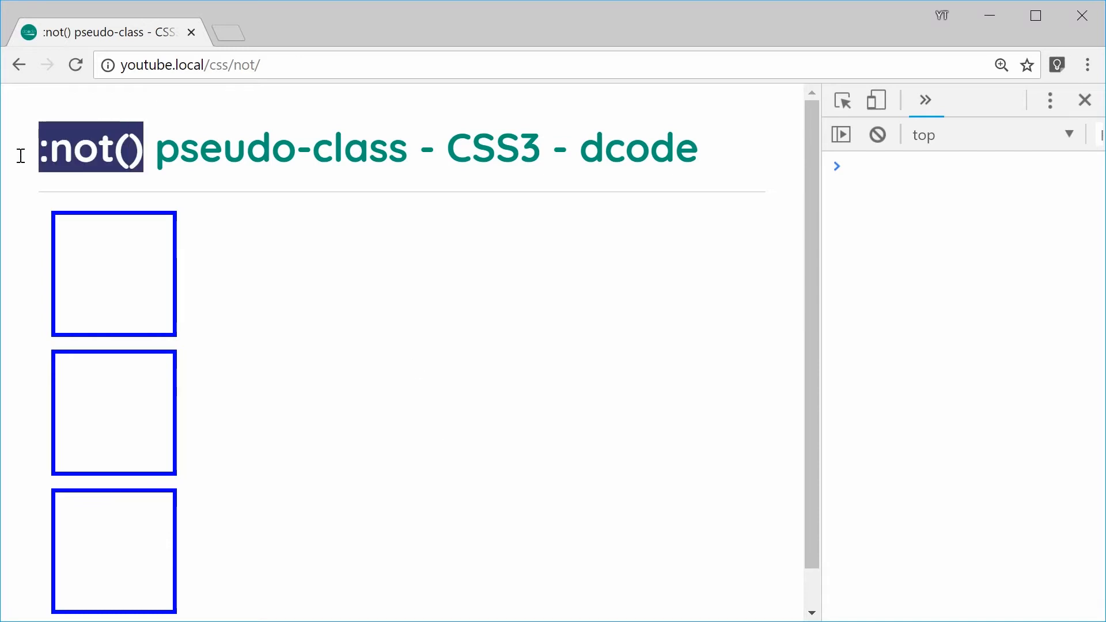
click(376, 291)
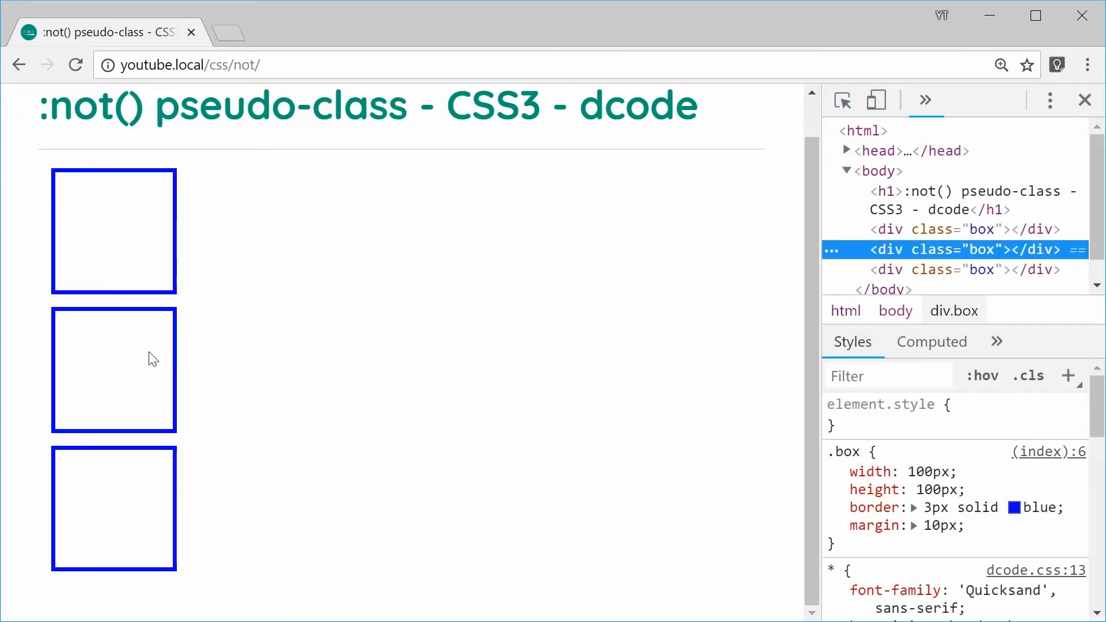
mouse_move(514, 315)
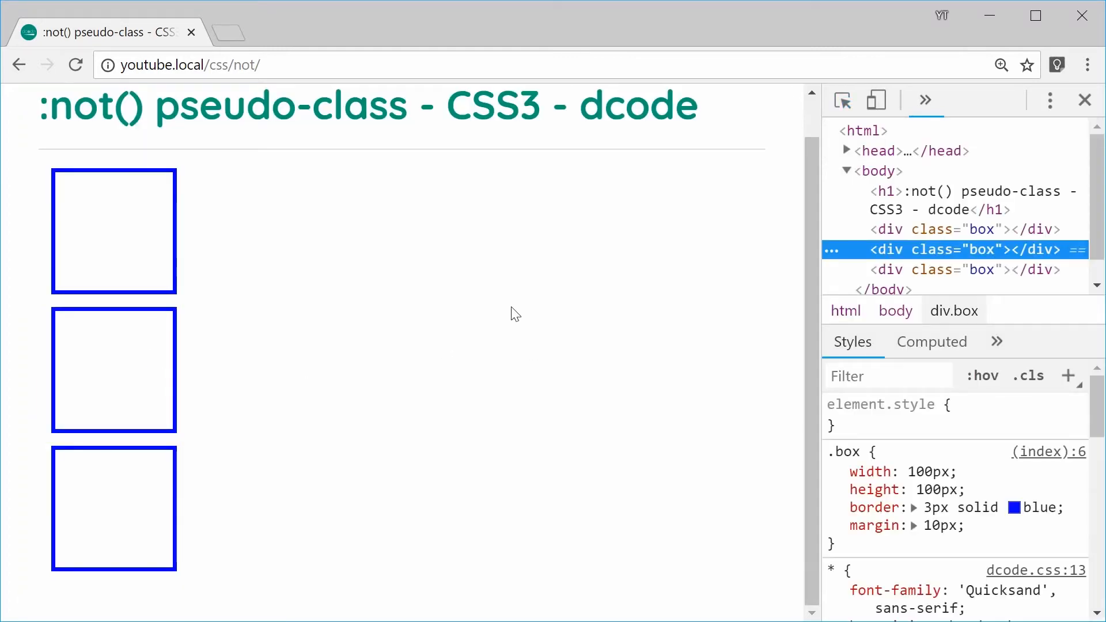
mouse_move(499, 323)
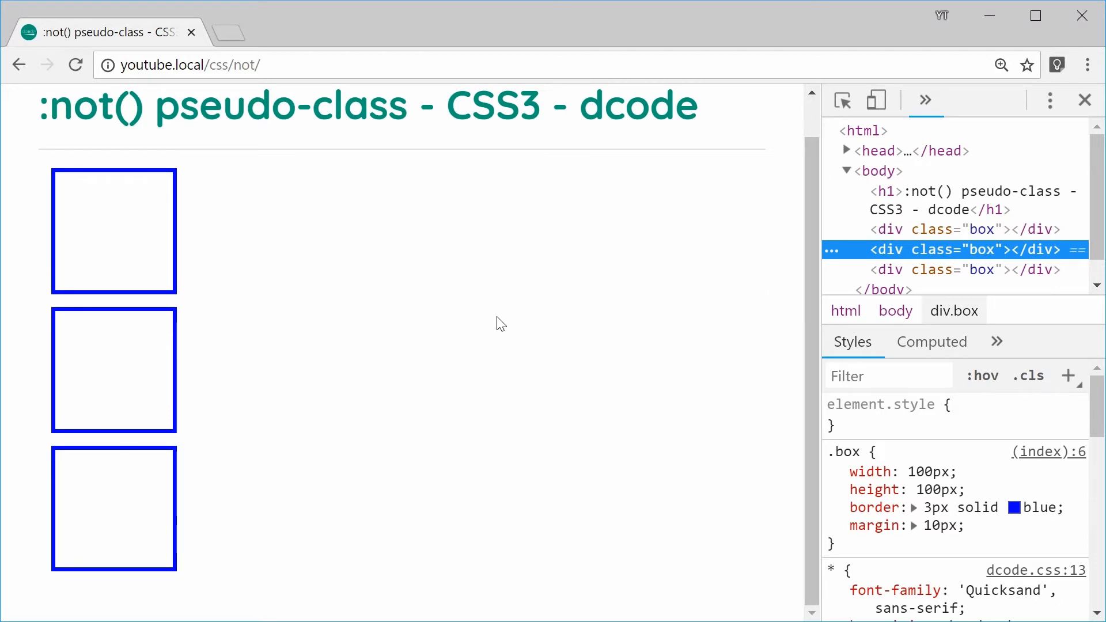
mouse_move(469, 321)
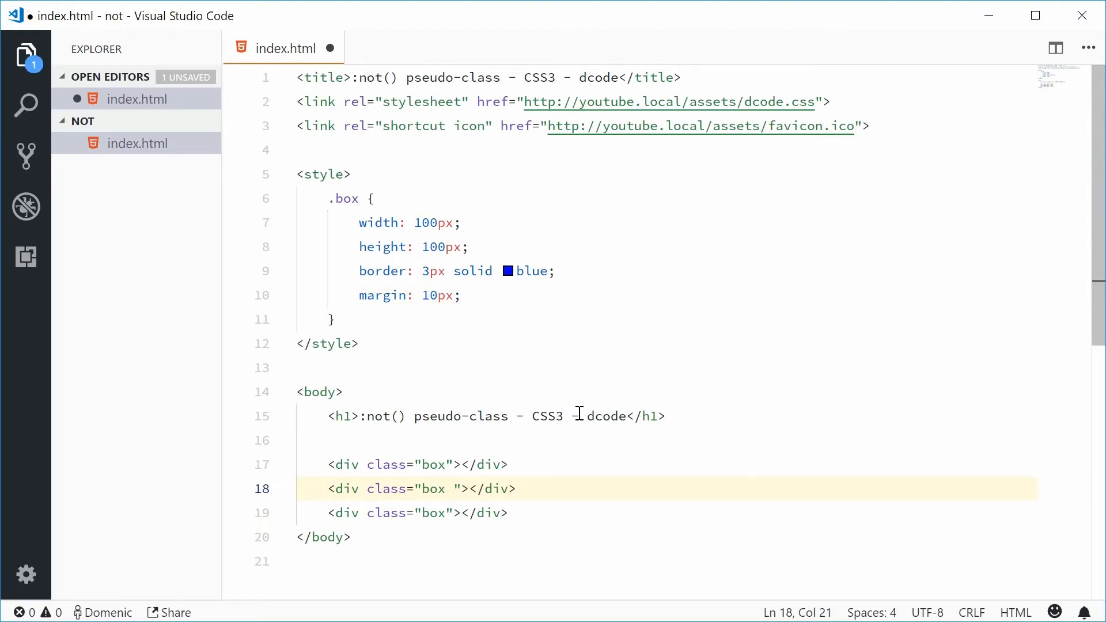
Add the bottle class to the middle div and place the cursor after the .box rule.
text(bottle)
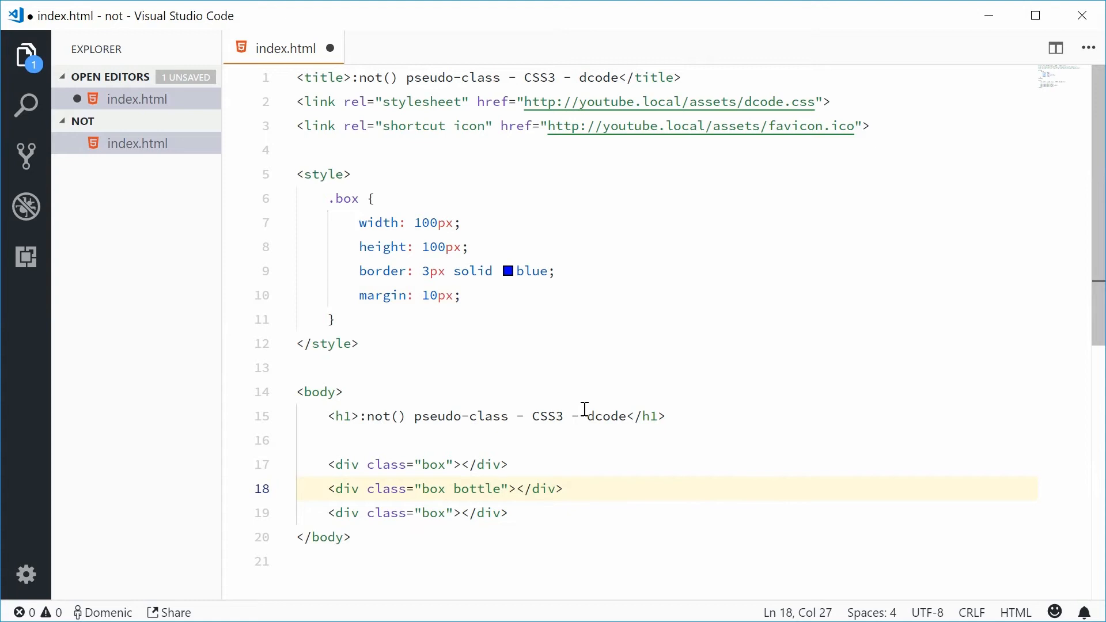
double_click(473, 489)
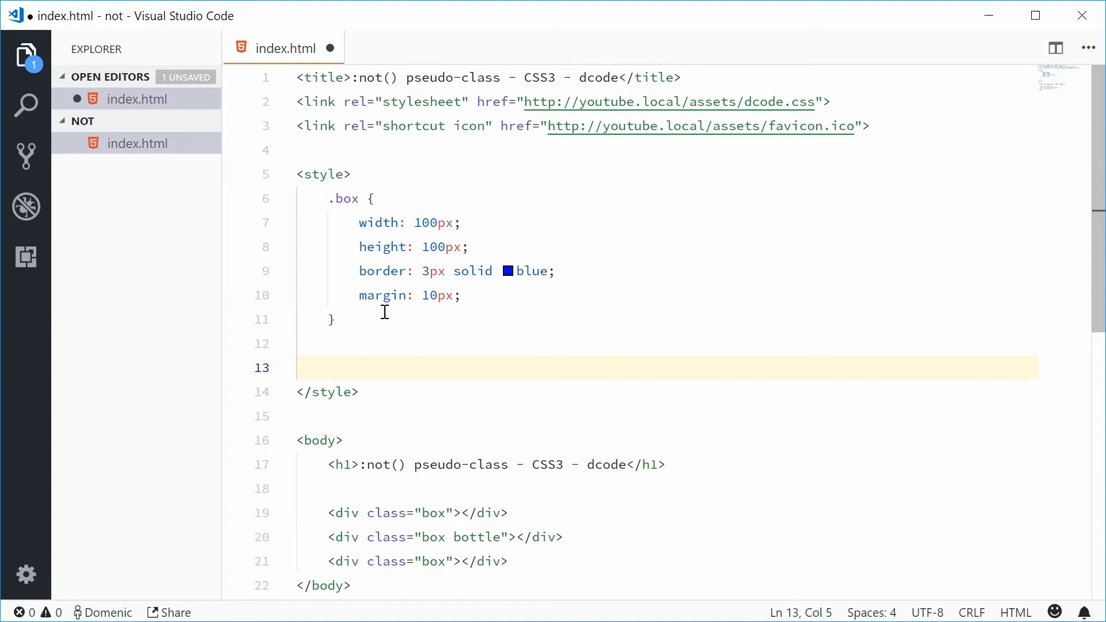
Write a :not(.bottle) selector and begin its background-color declaration.
text(:)
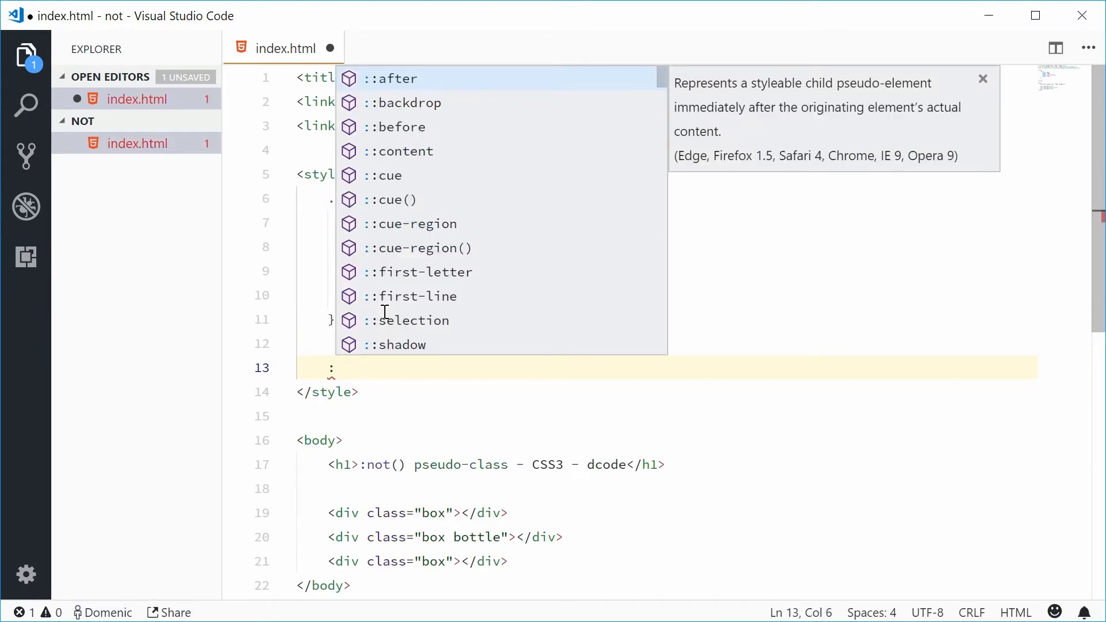
text(not()
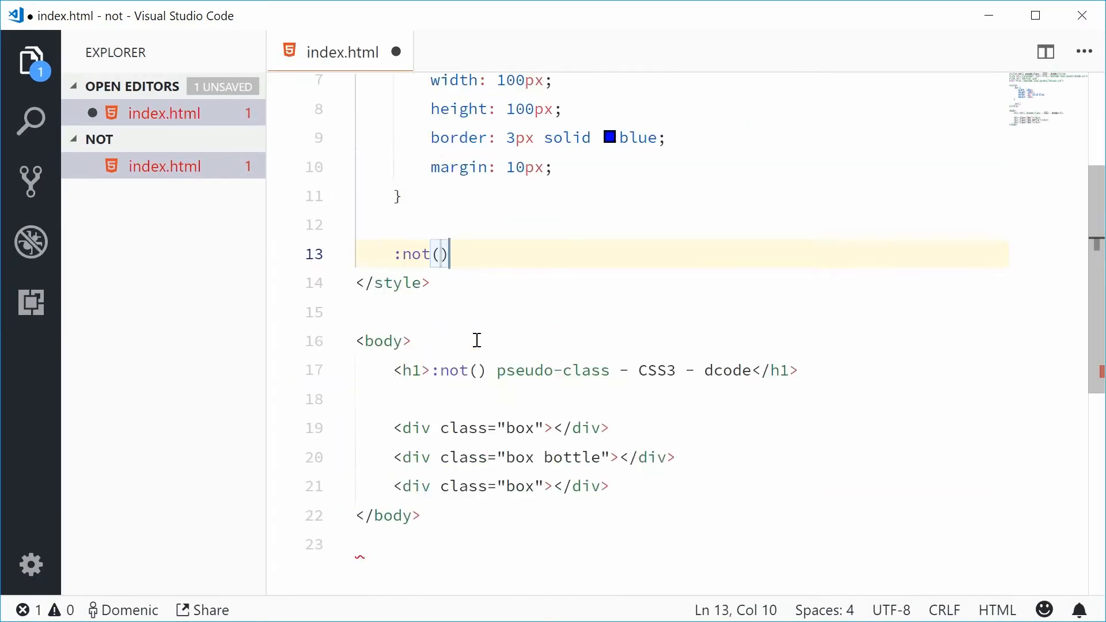
text(.)
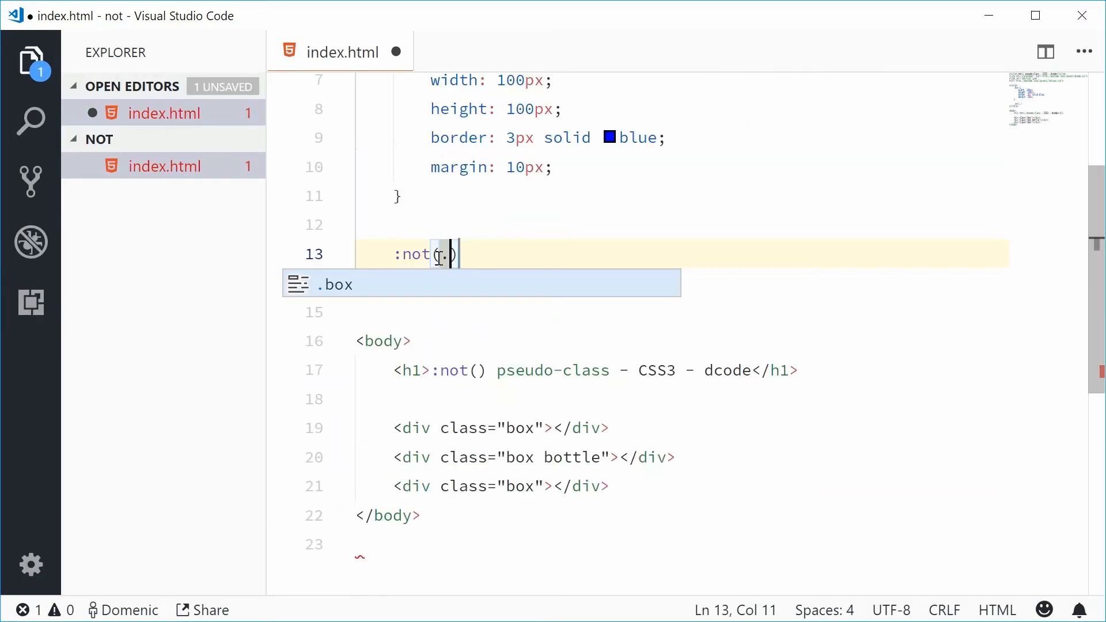
text(bottle)
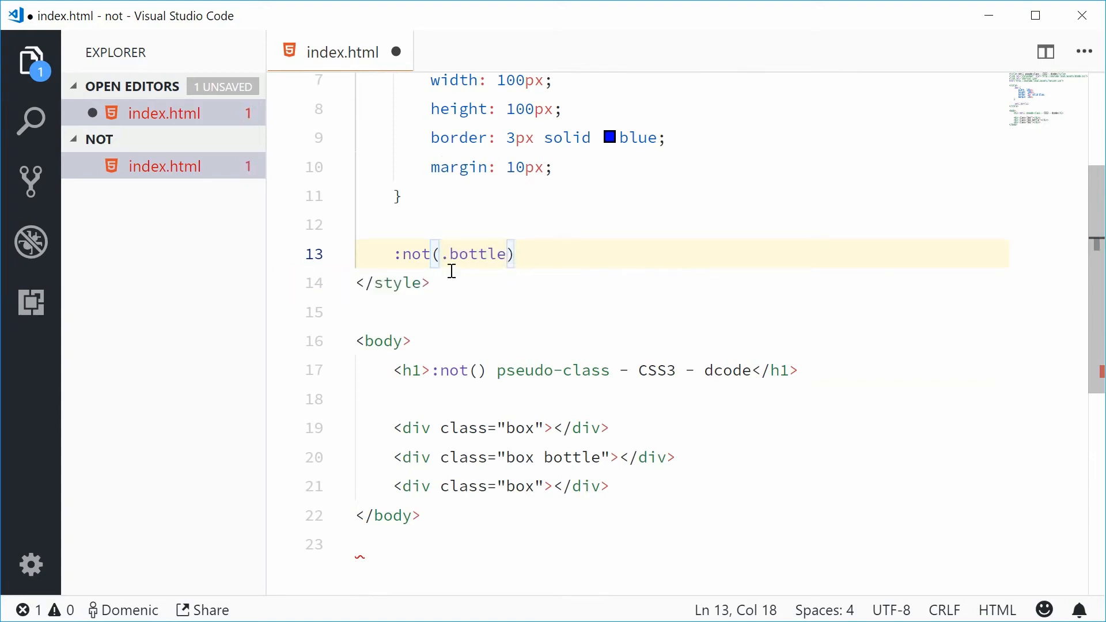
text({)
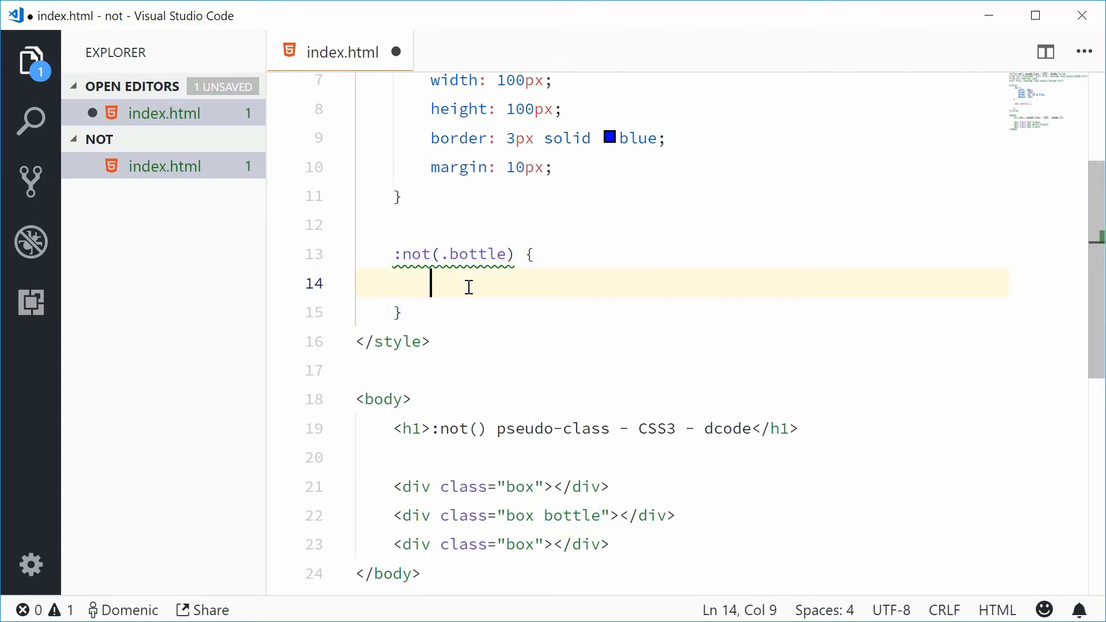
text(backg)
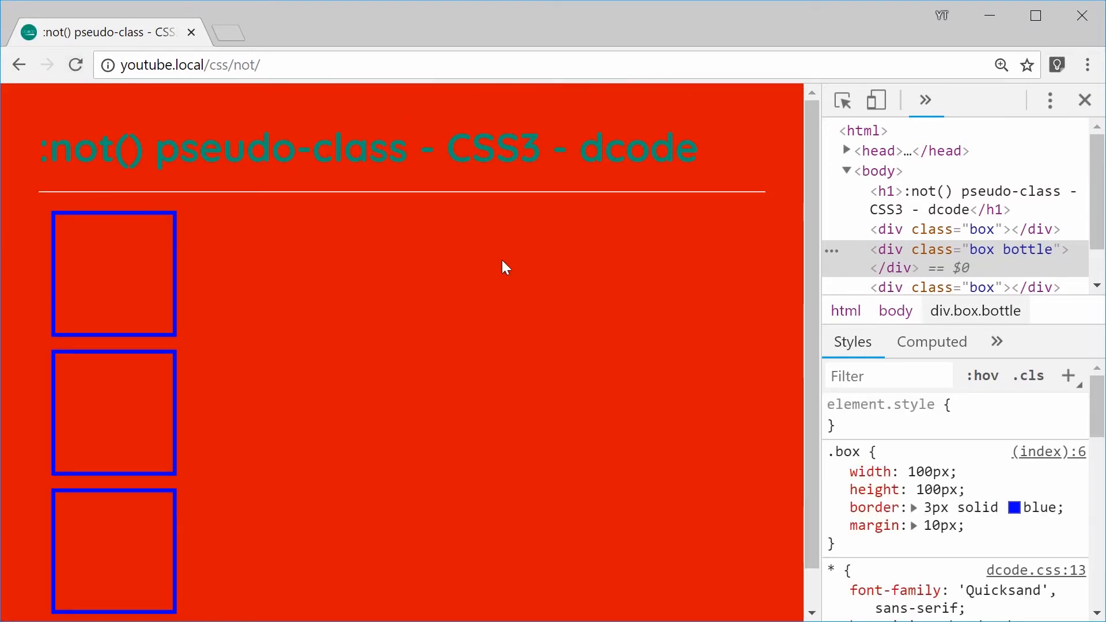
mouse_move(472, 306)
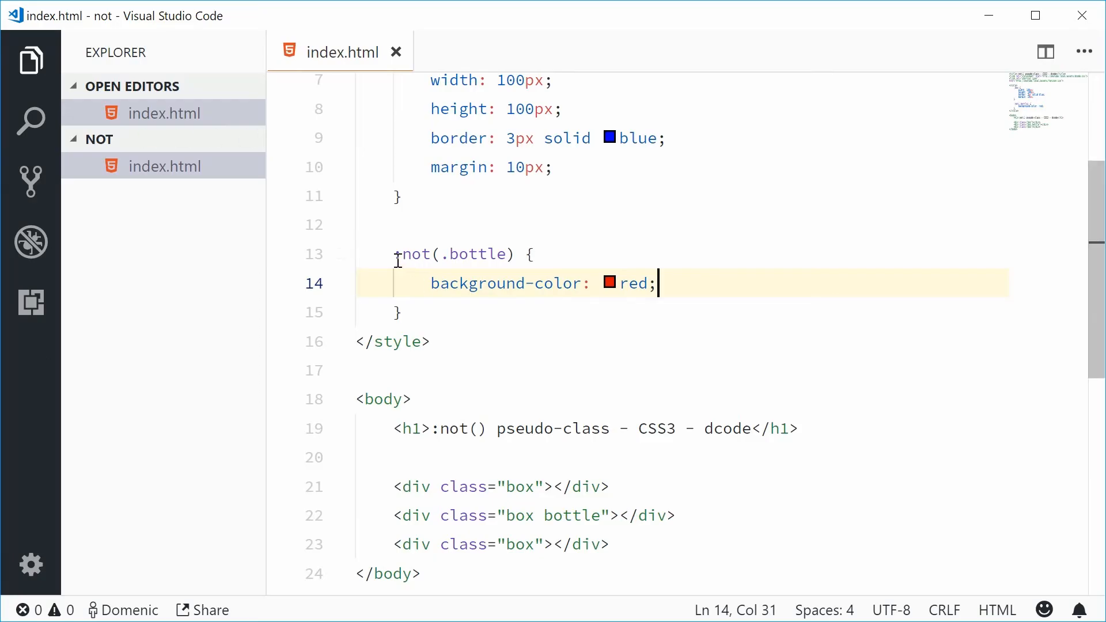
Prefix the selector with body so it reads body :not(.bottle), reviewing the red background declaration.
text(body)
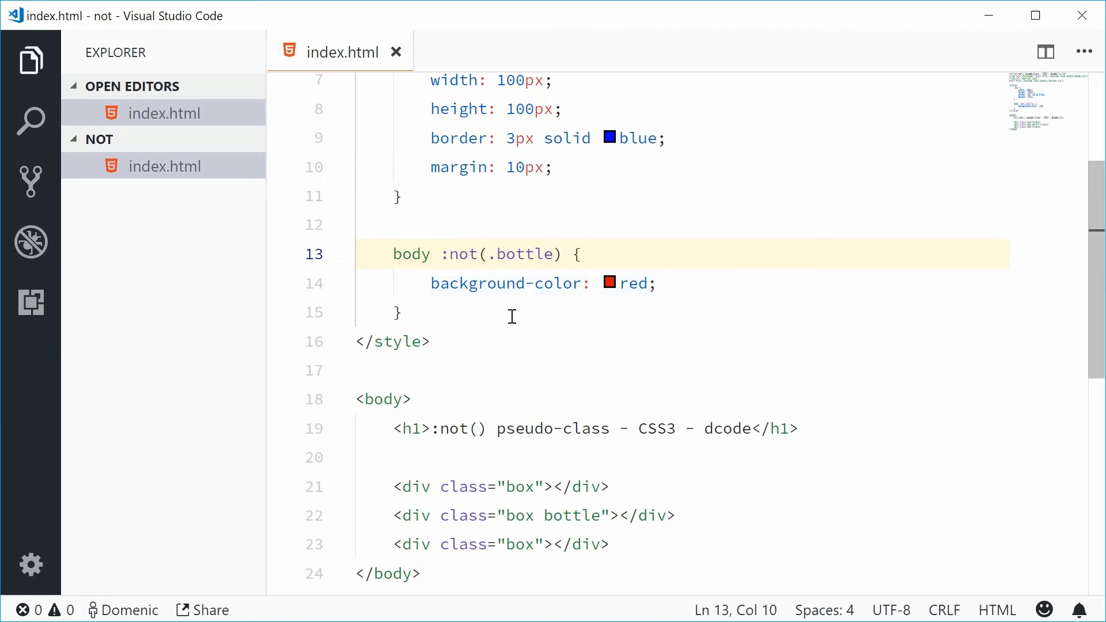
double_click(523, 254)
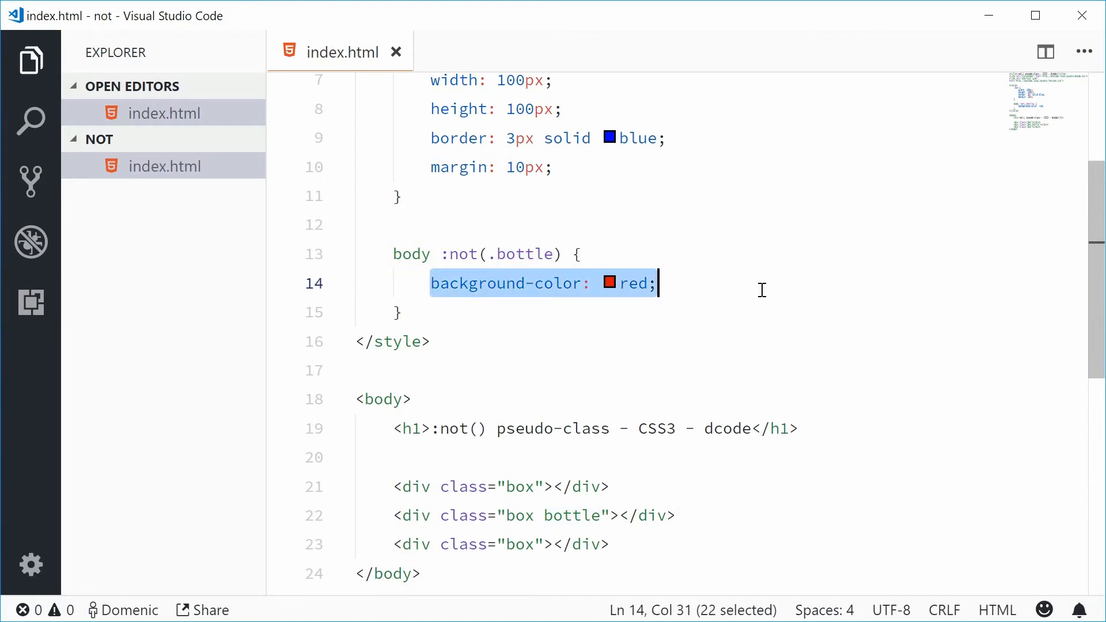
click(659, 283)
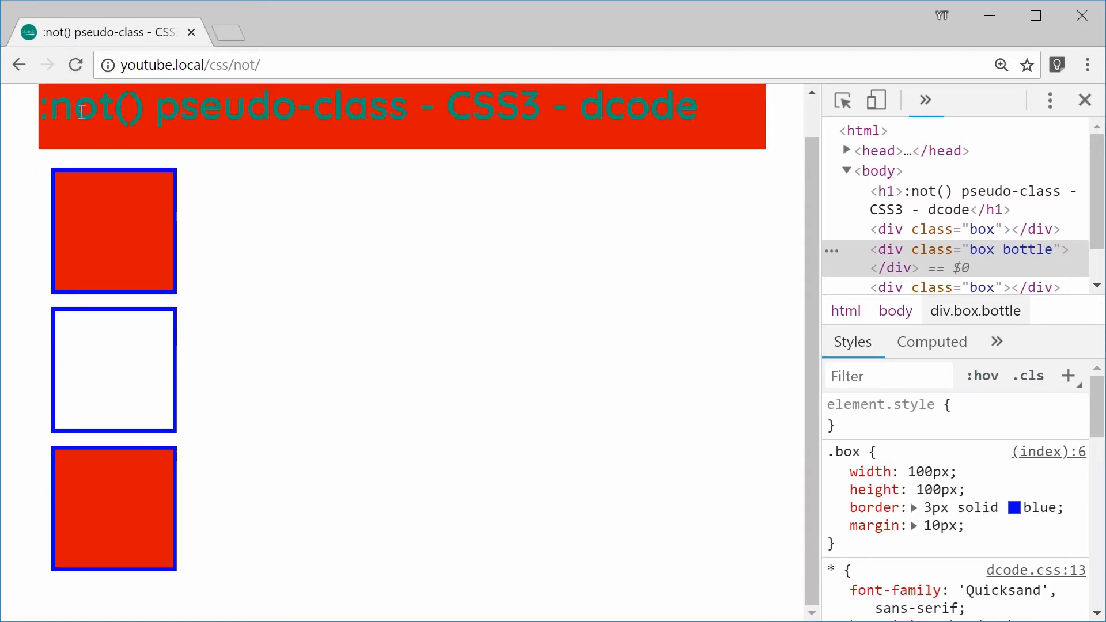
mouse_move(115, 212)
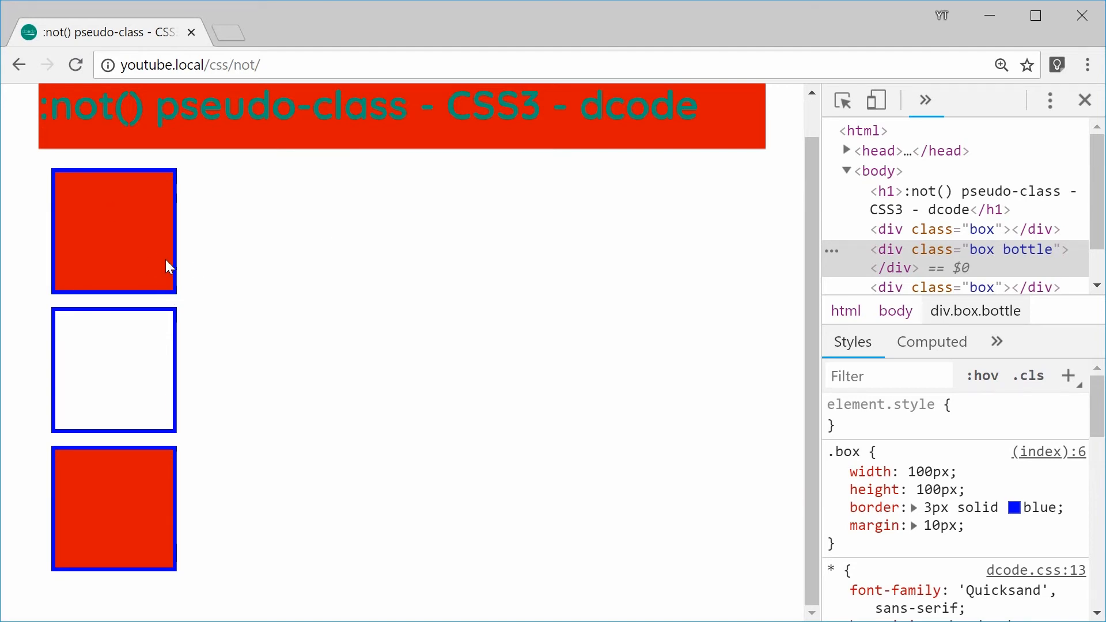
mouse_move(795, 121)
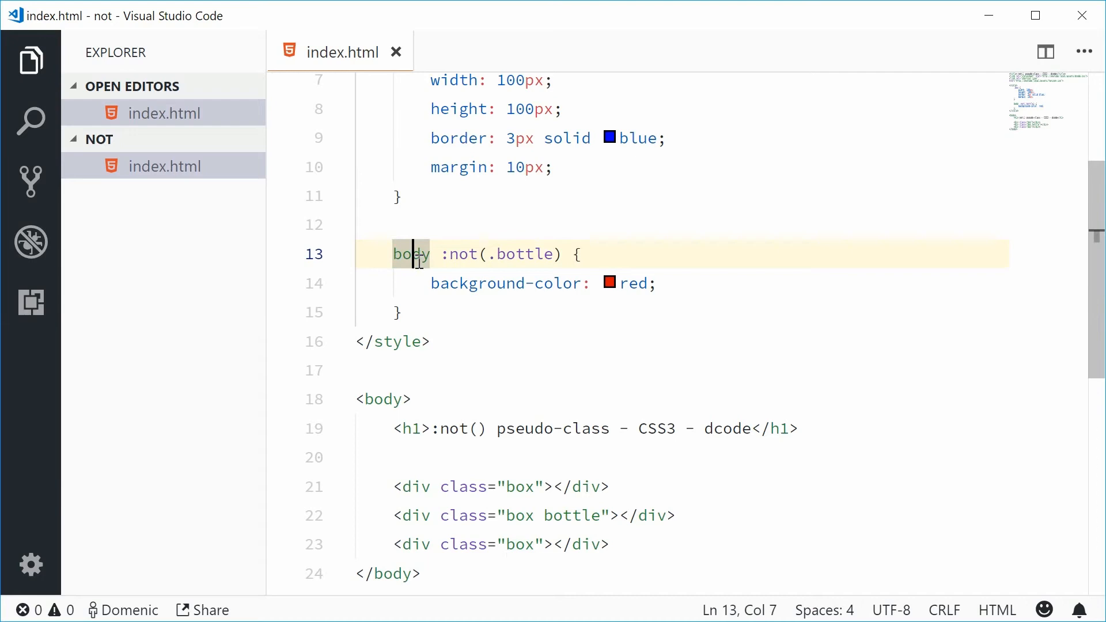
Replace body with .box so the selector reads .box:not(.bottle), then open a blank line below.
double_click(410, 253)
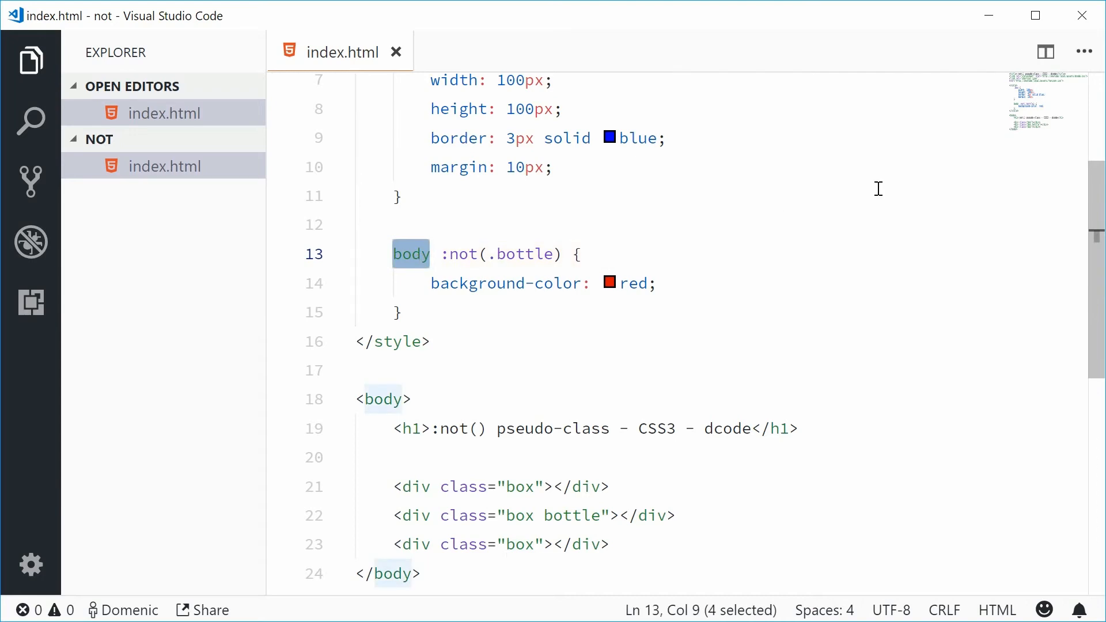
text(.box)
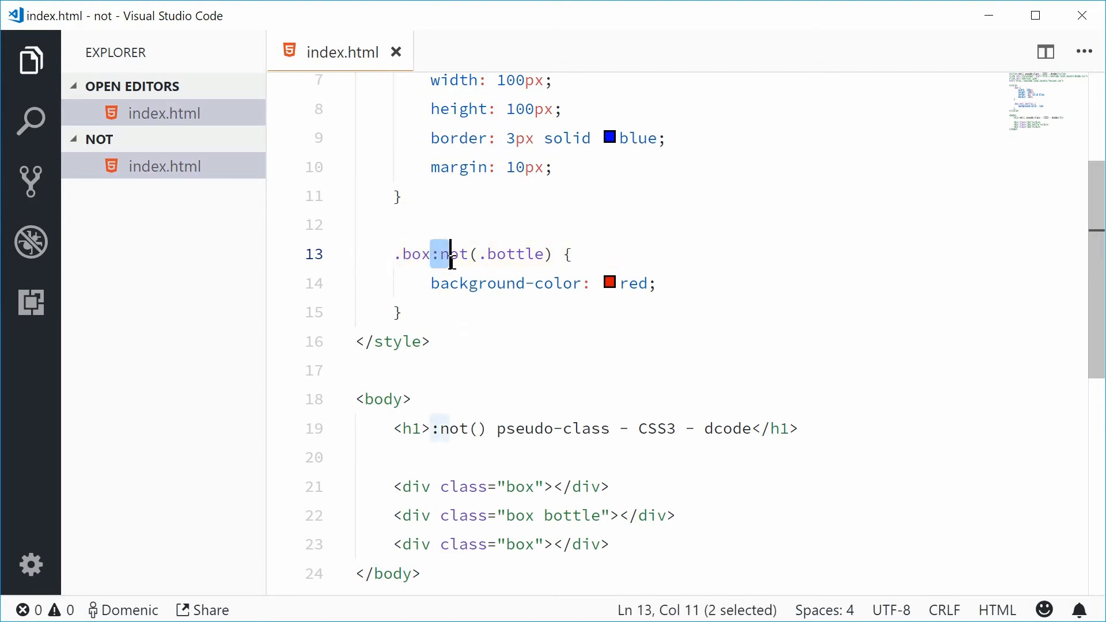
double_click(515, 253)
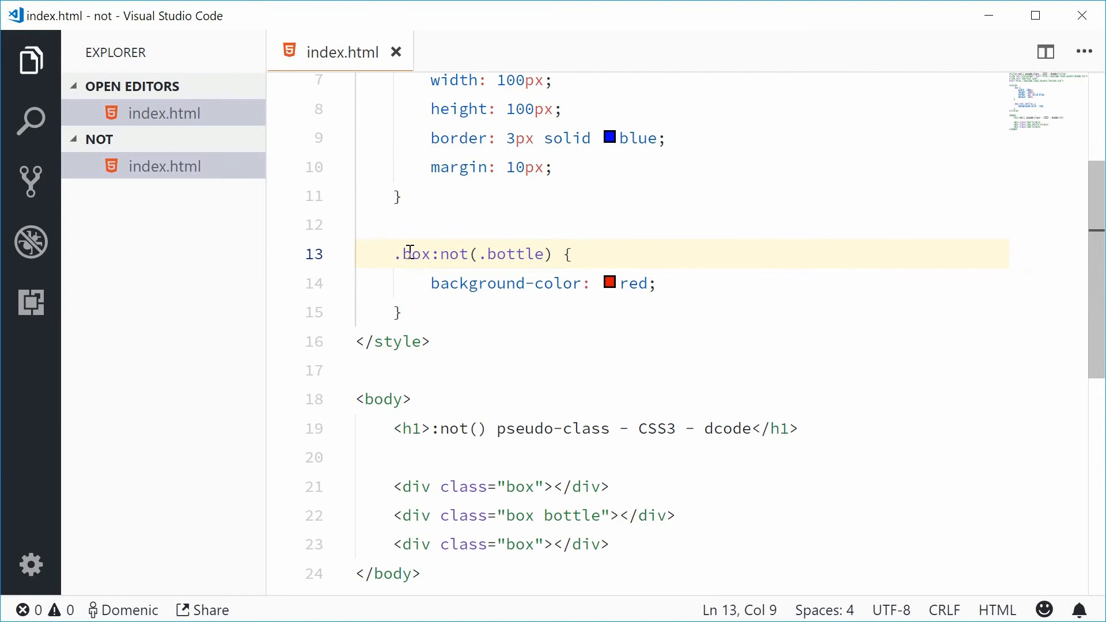
double_click(416, 253)
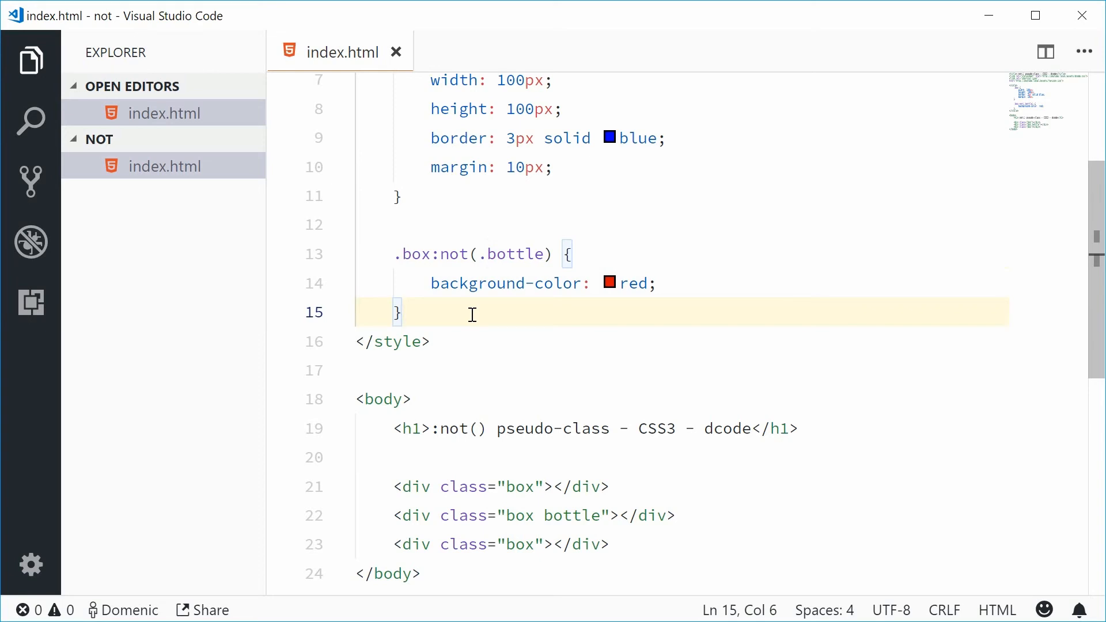
key(Enter)
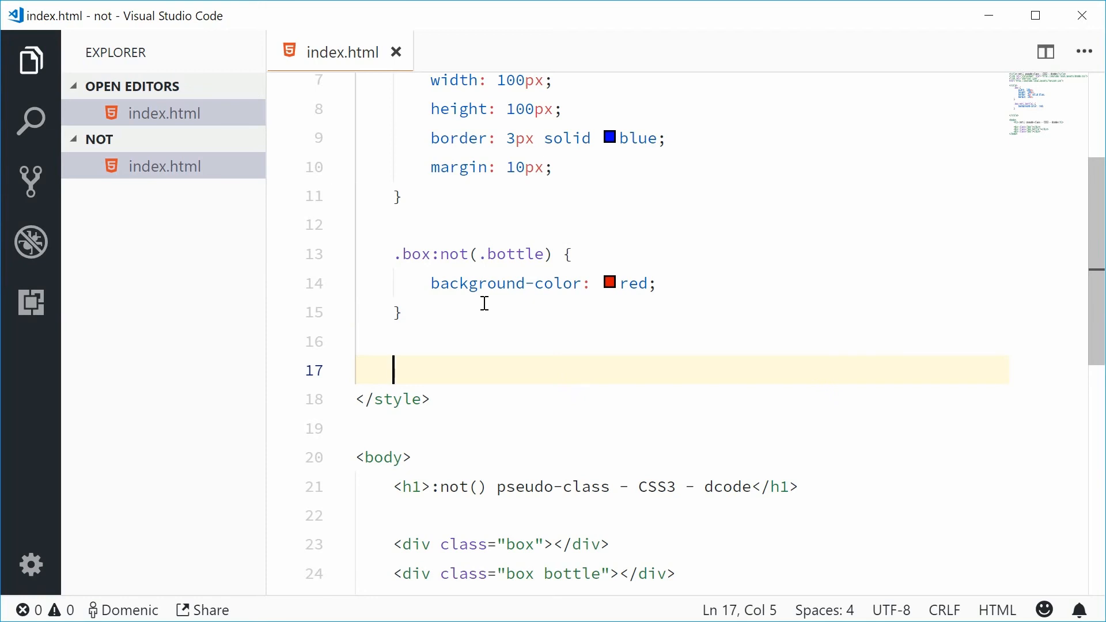
Write the selector .box:not(:last-of-type) using autocomplete.
text(.)
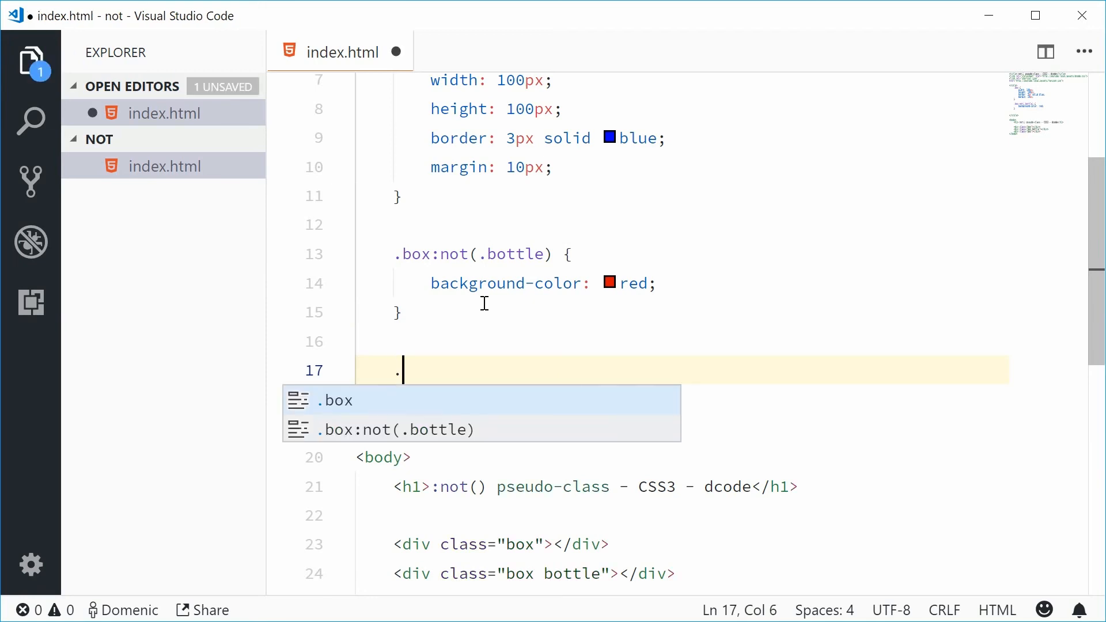
text(box:not()
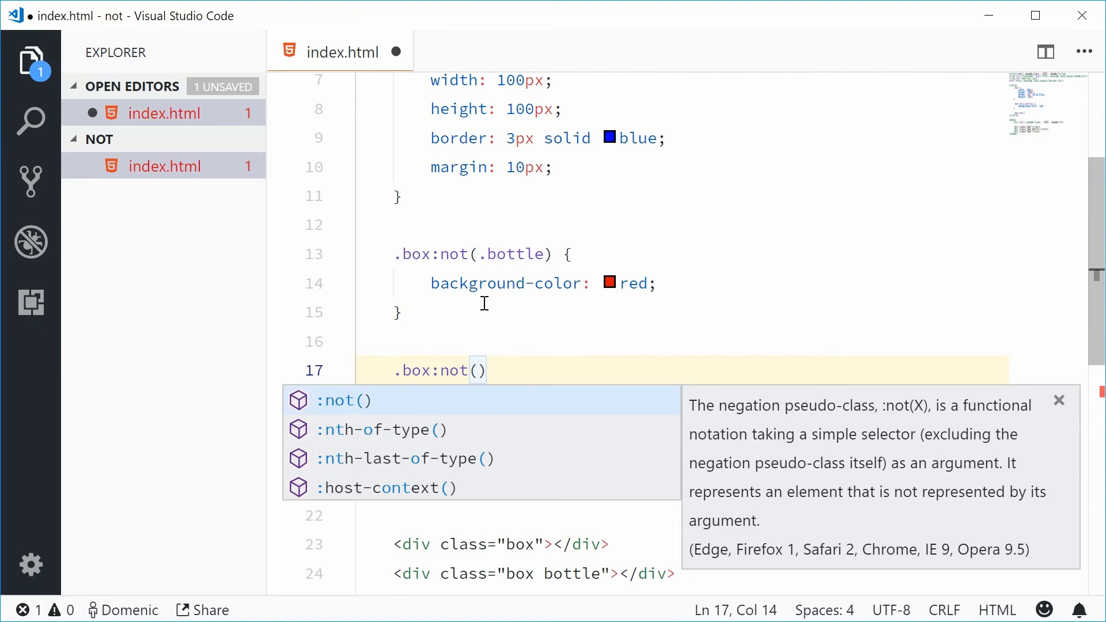
text(:)
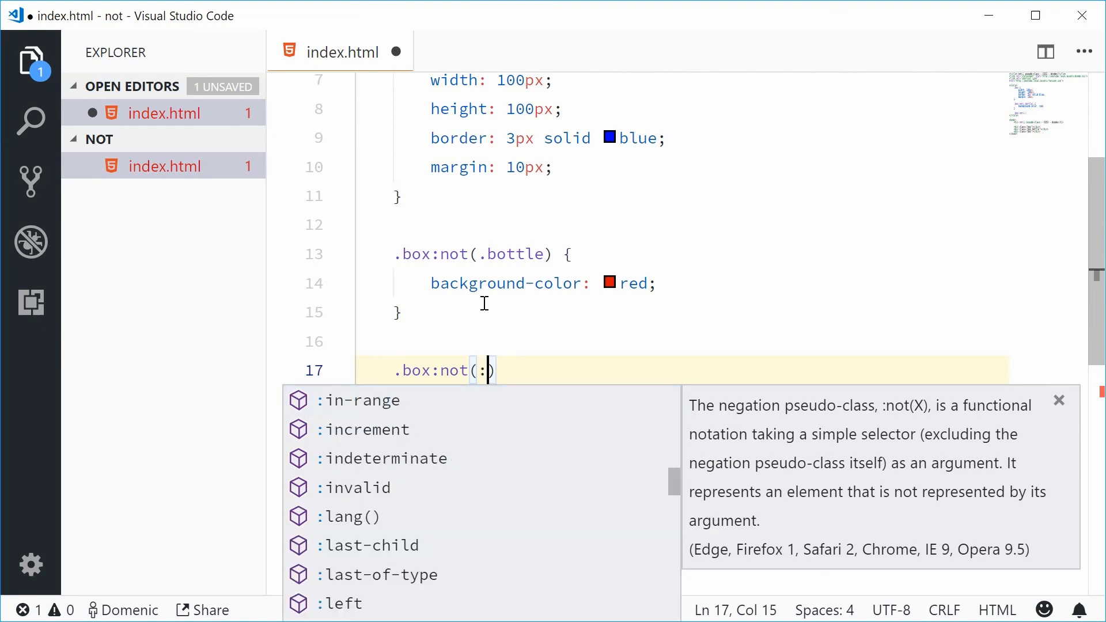
text(last-)
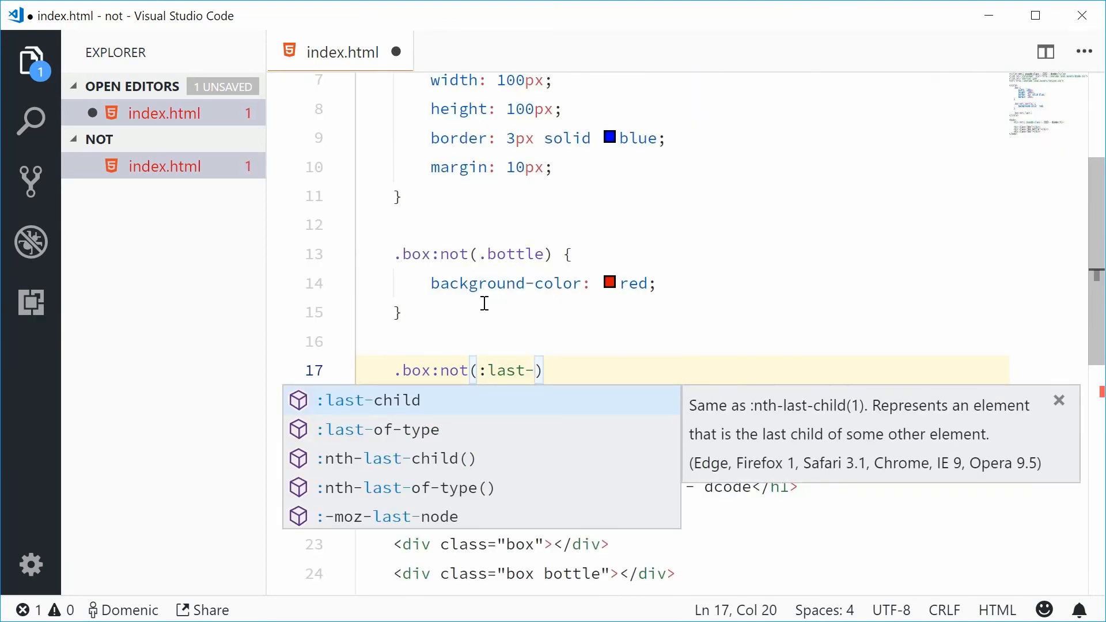
text(of-type)
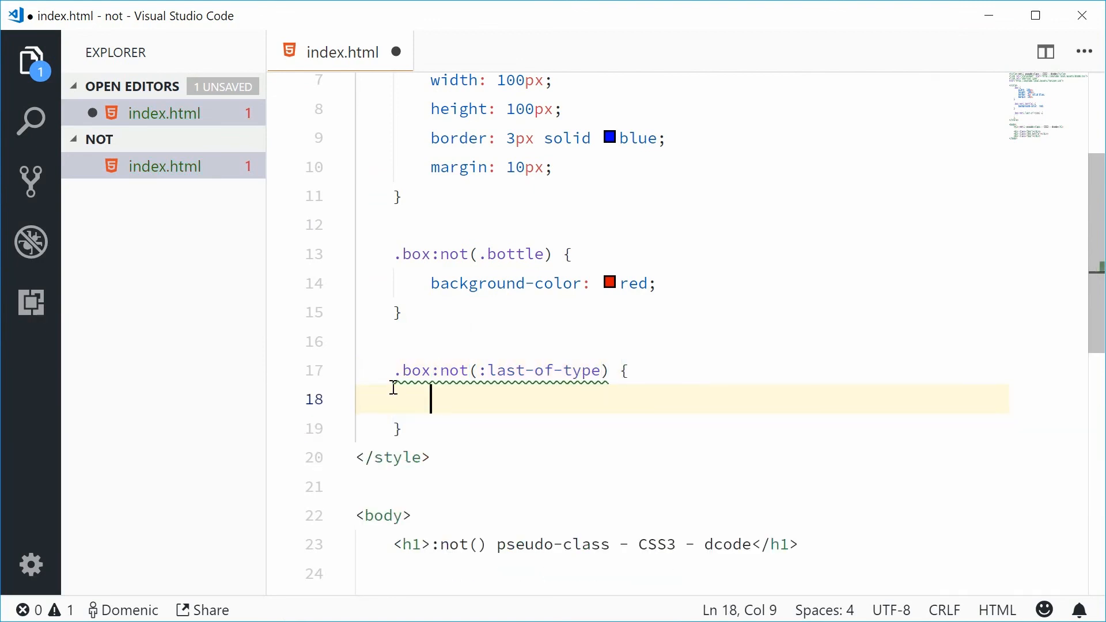
scroll(down, 3)
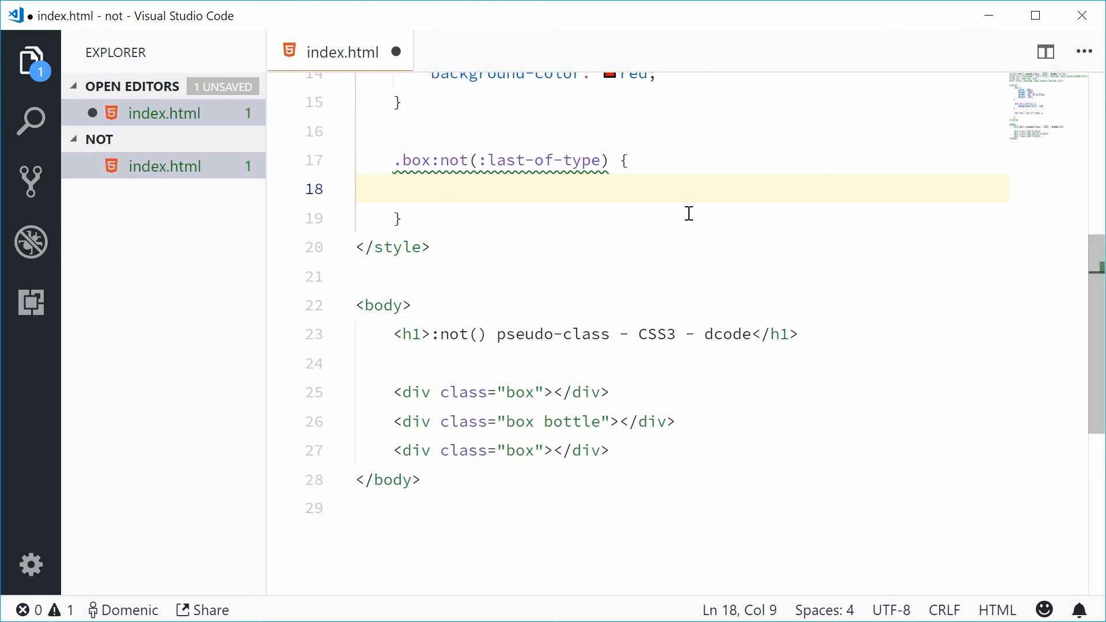
Give that rule margin-left: 100px and save the file.
text(margin-left:)
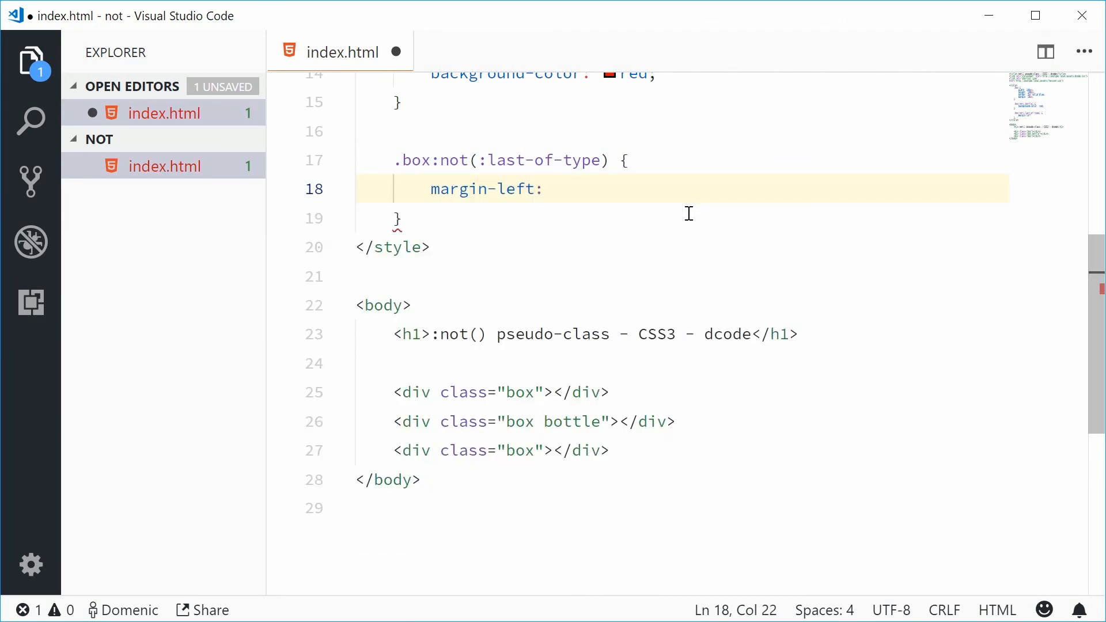
text(100px;)
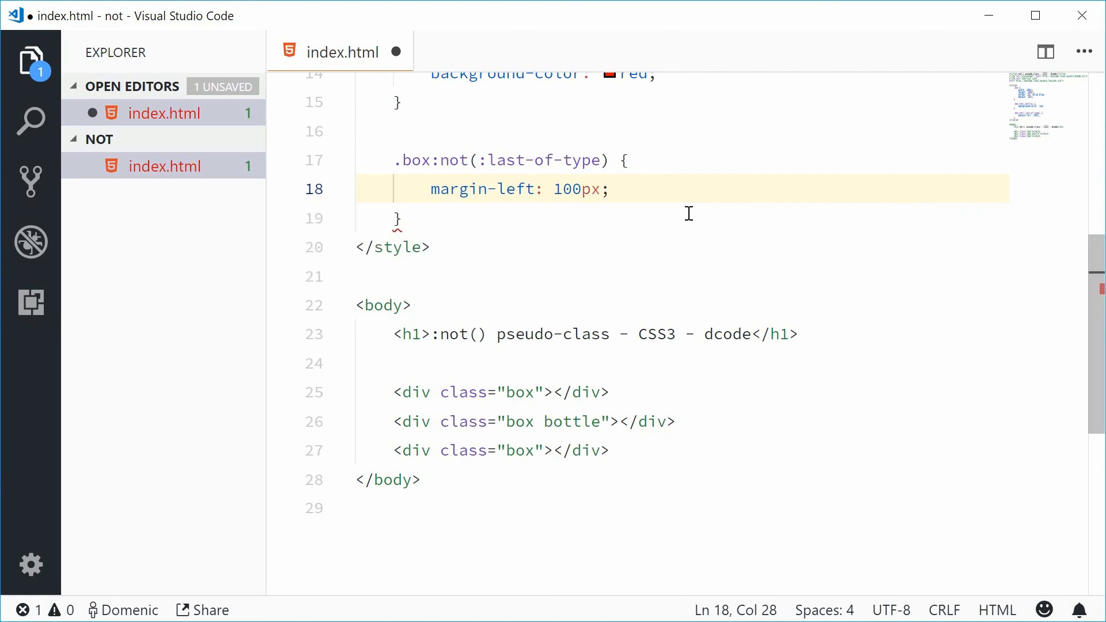
key(ctrl+s)
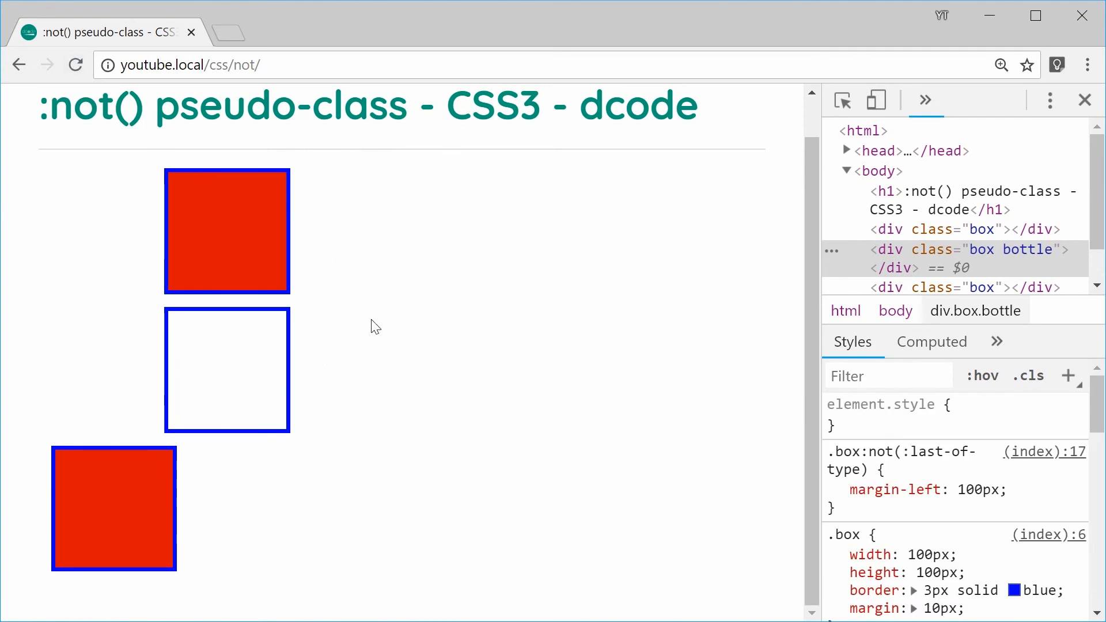
mouse_move(479, 263)
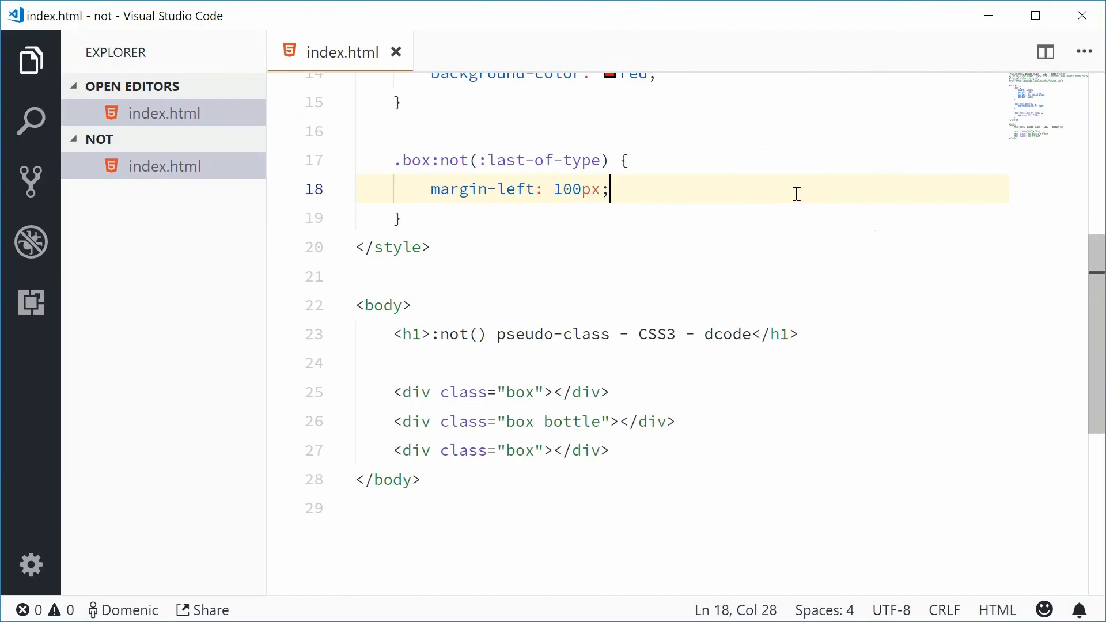
click(621, 160)
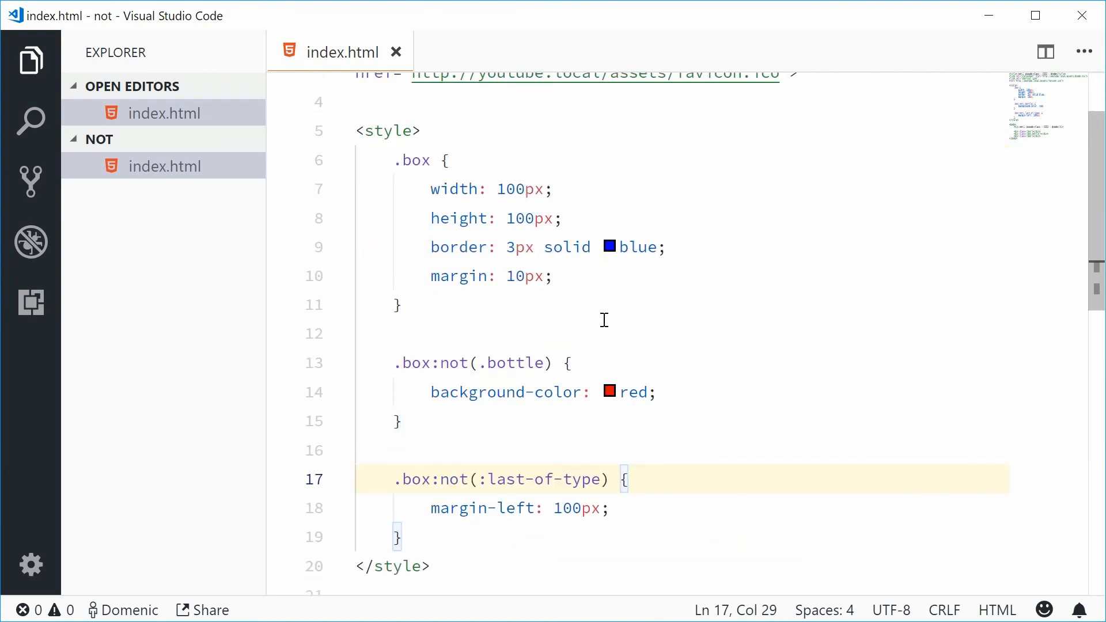
mouse_move(633, 337)
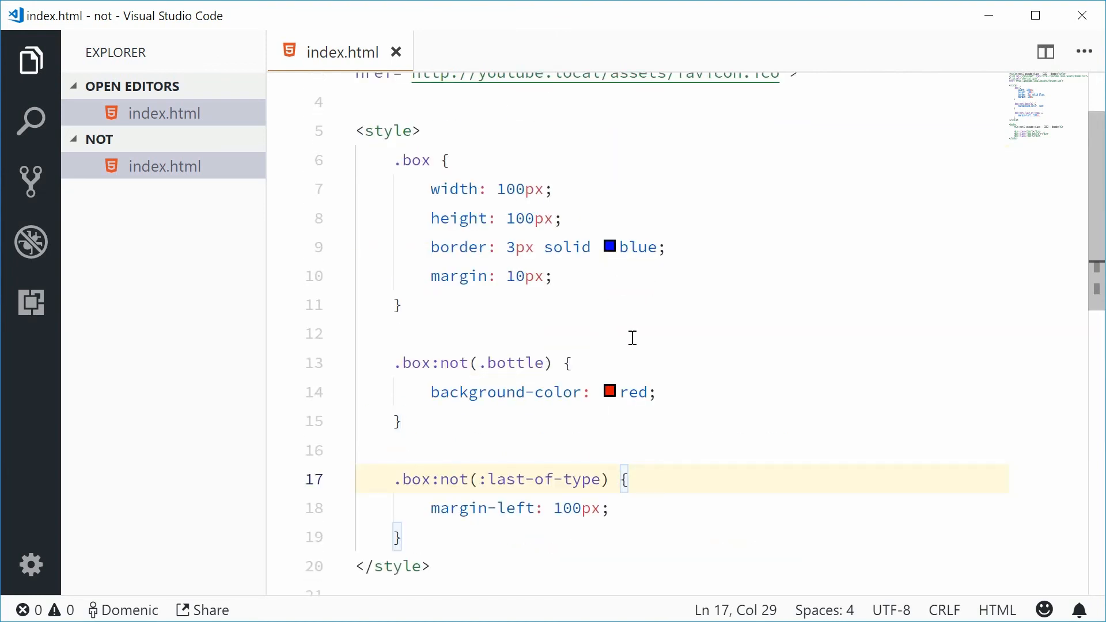